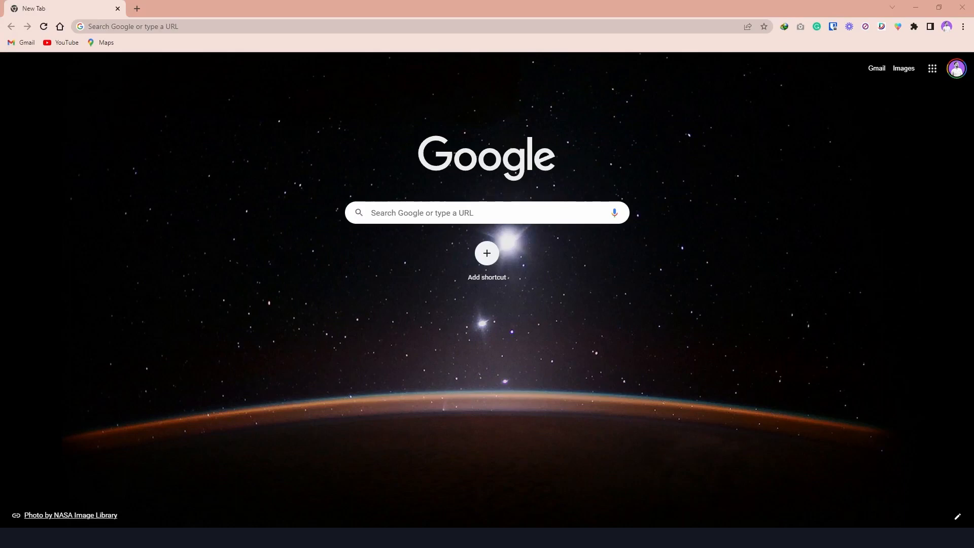
mouse_move(810, 327)
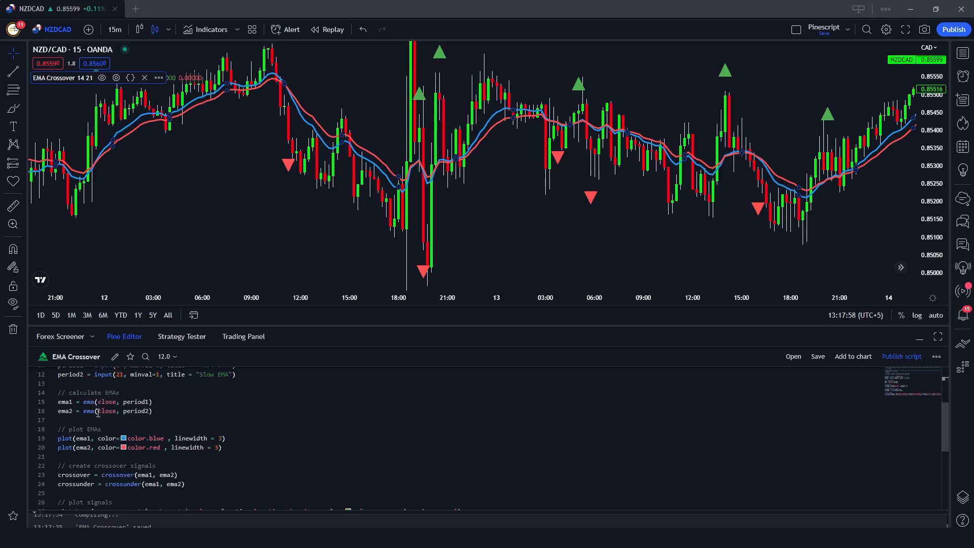
Step: Load openai.com in the browser's address bar
left_click(792, 356)
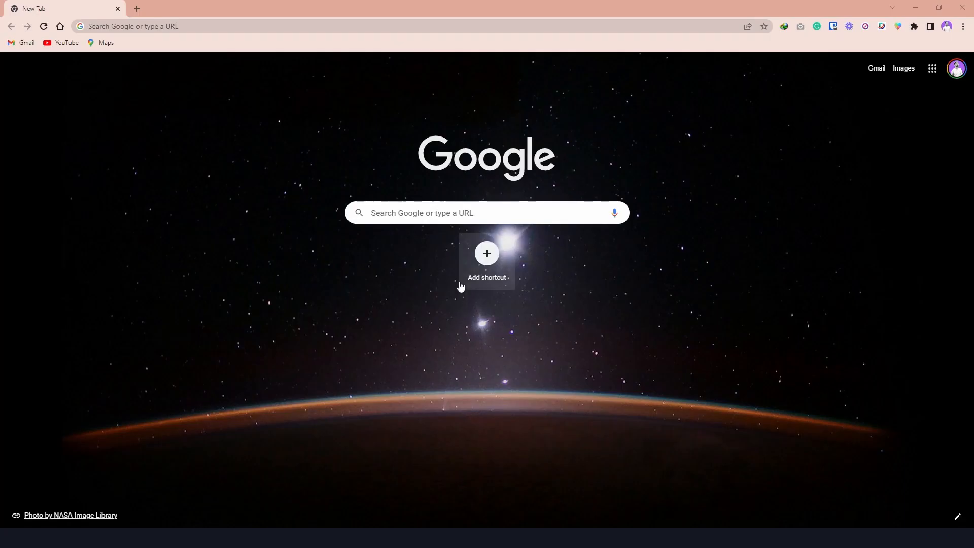
mouse_move(378, 285)
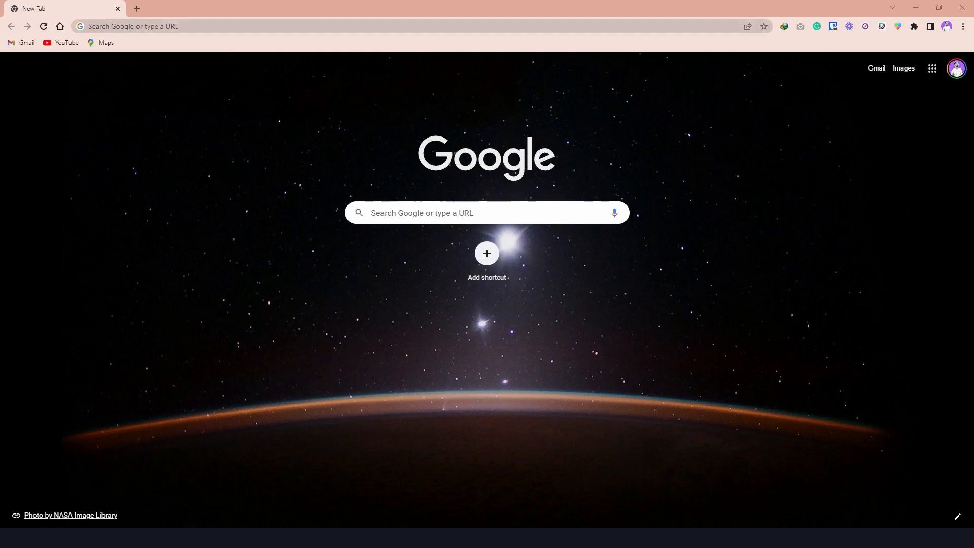
left_click(149, 25)
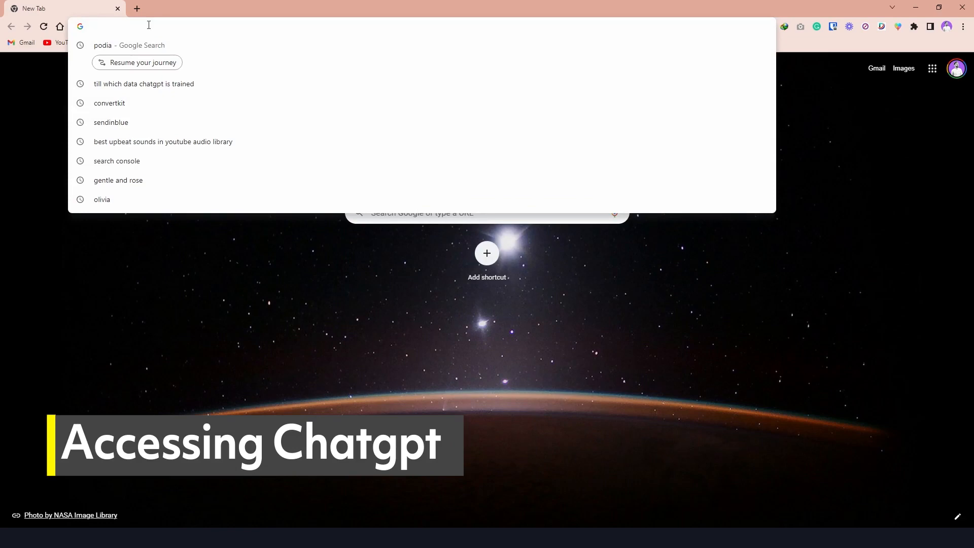
type("openai.com")
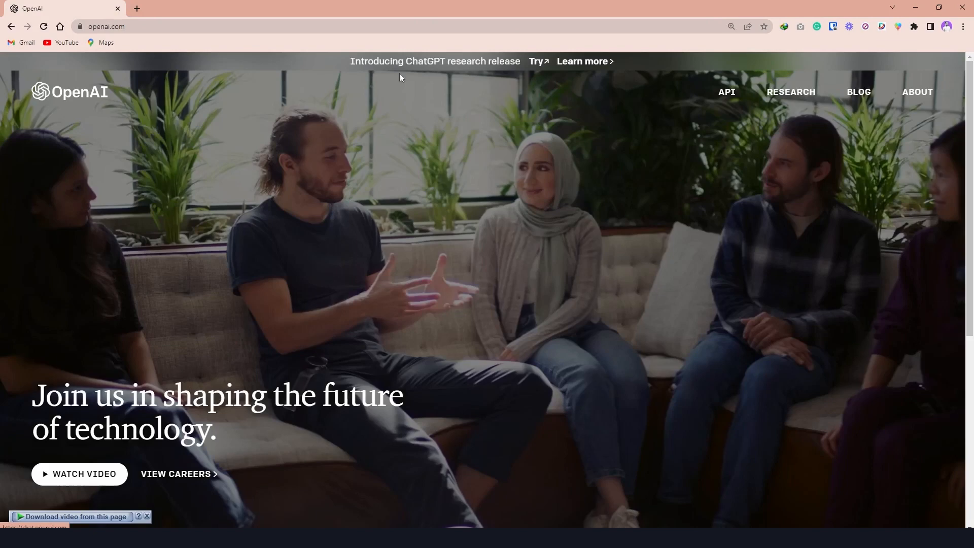
mouse_move(486, 65)
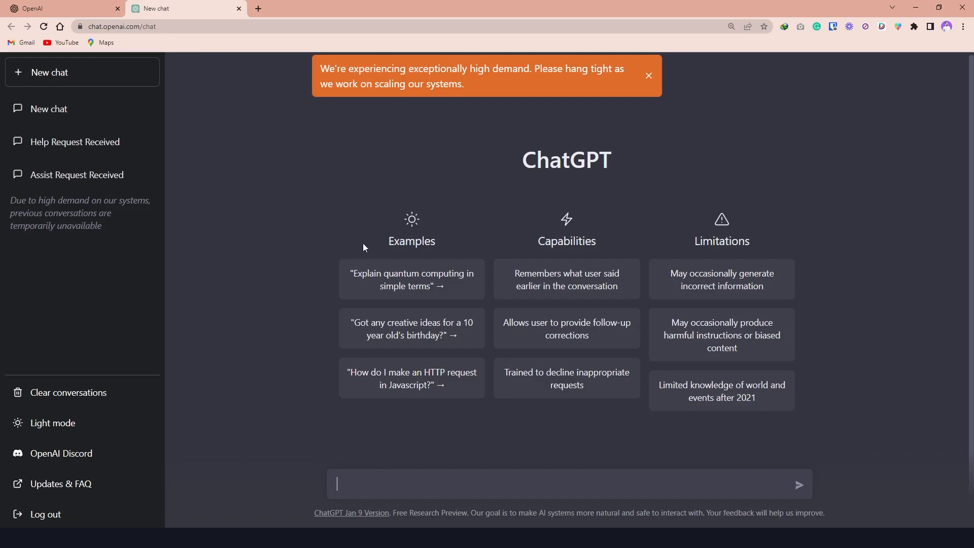
Step: In the Help Request Received chat, send 'I am writing pine' asking for Pine Script help
left_click(648, 75)
type("Hi")
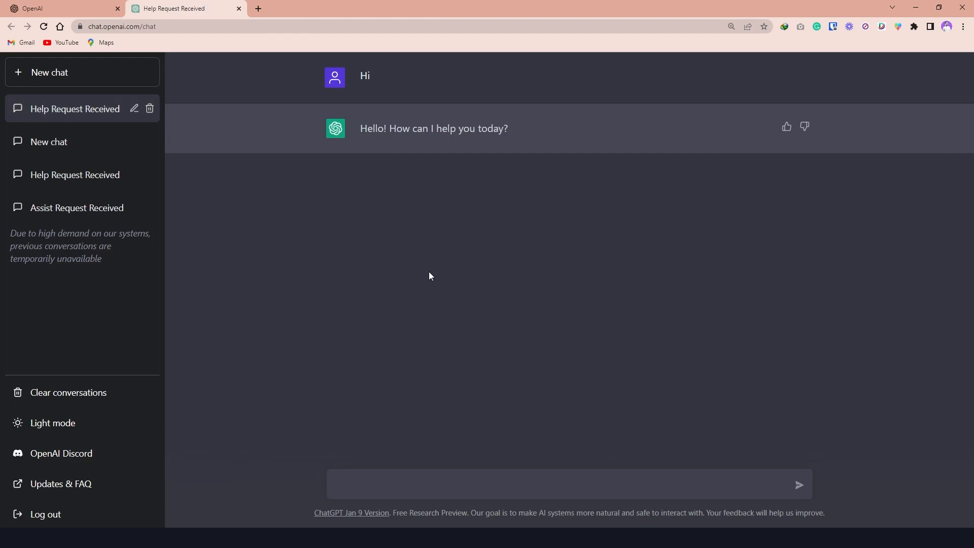
mouse_move(403, 244)
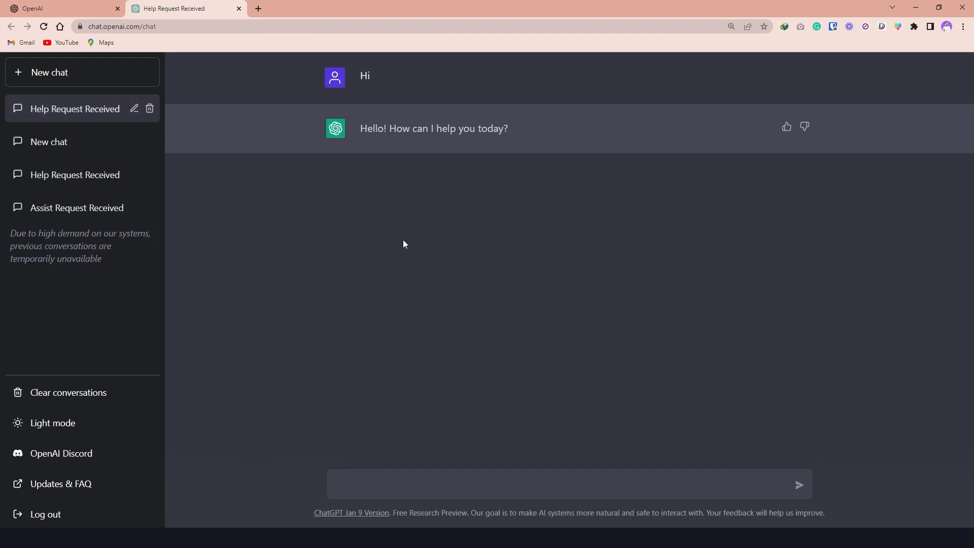
mouse_move(513, 151)
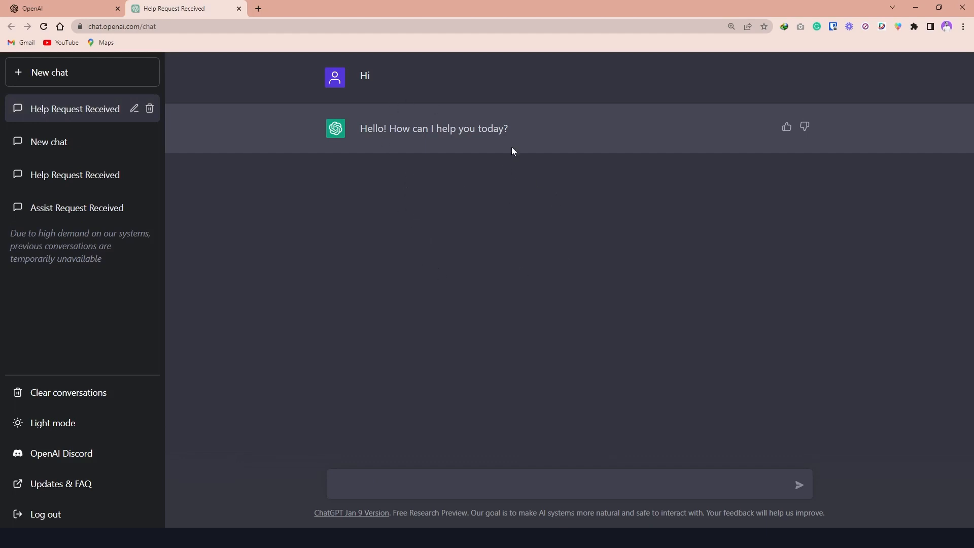
left_click(559, 483)
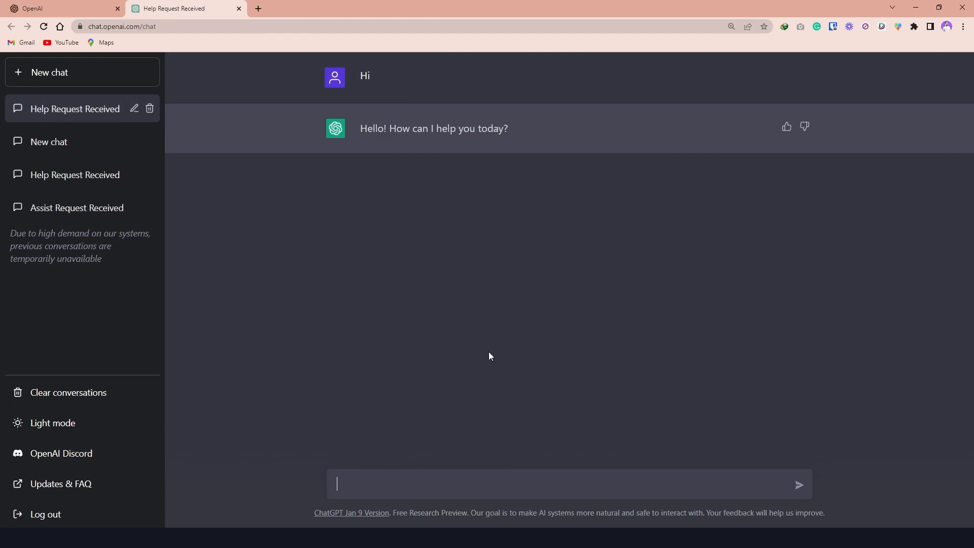
mouse_move(377, 448)
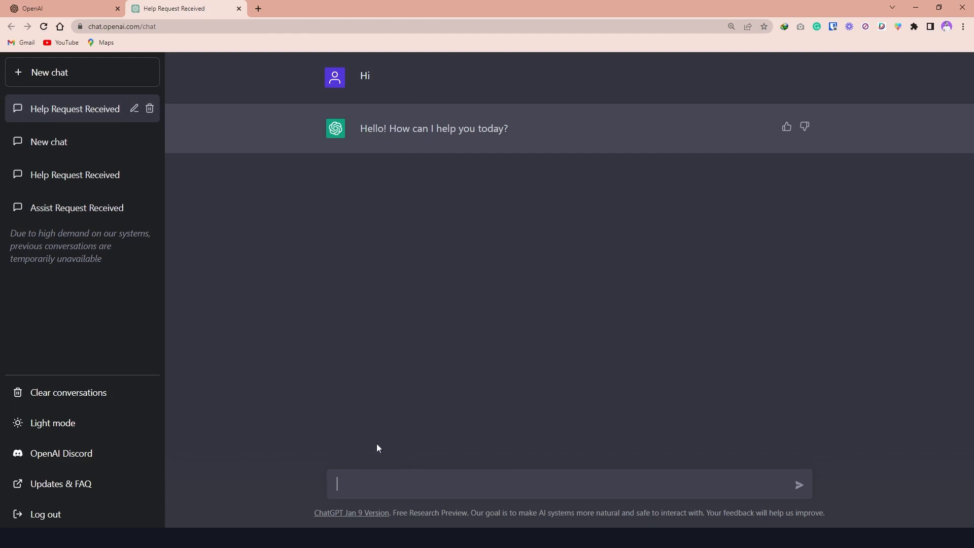
mouse_move(349, 458)
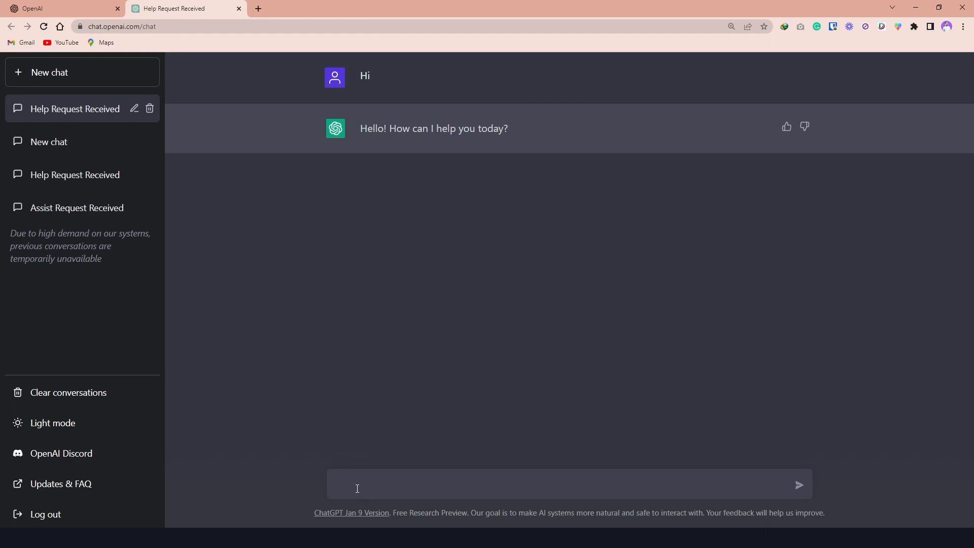
type("I am writing pine")
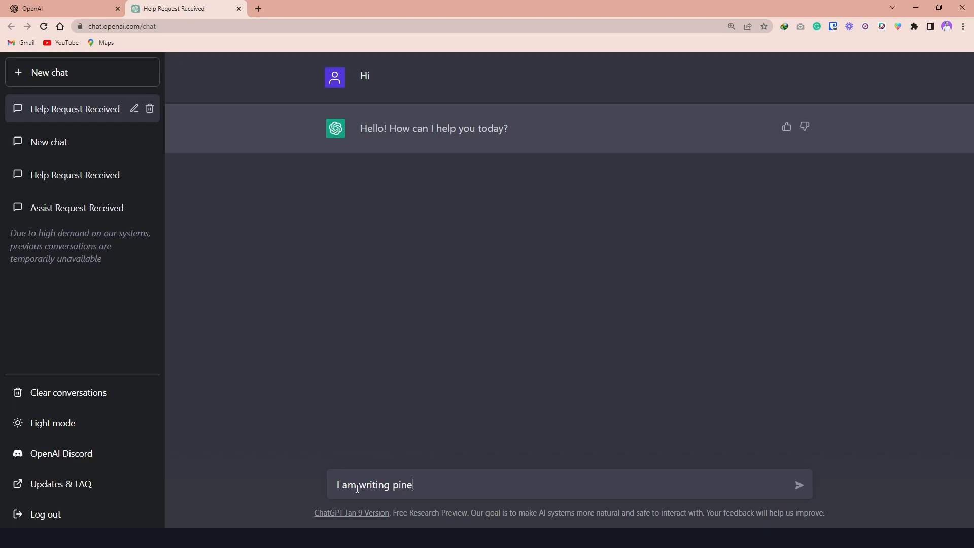
left_click(799, 485)
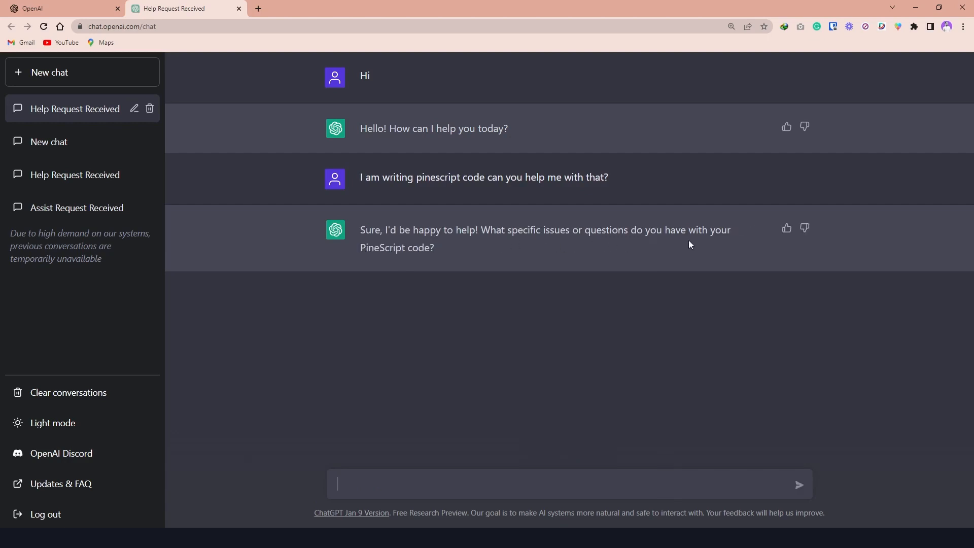
mouse_move(373, 487)
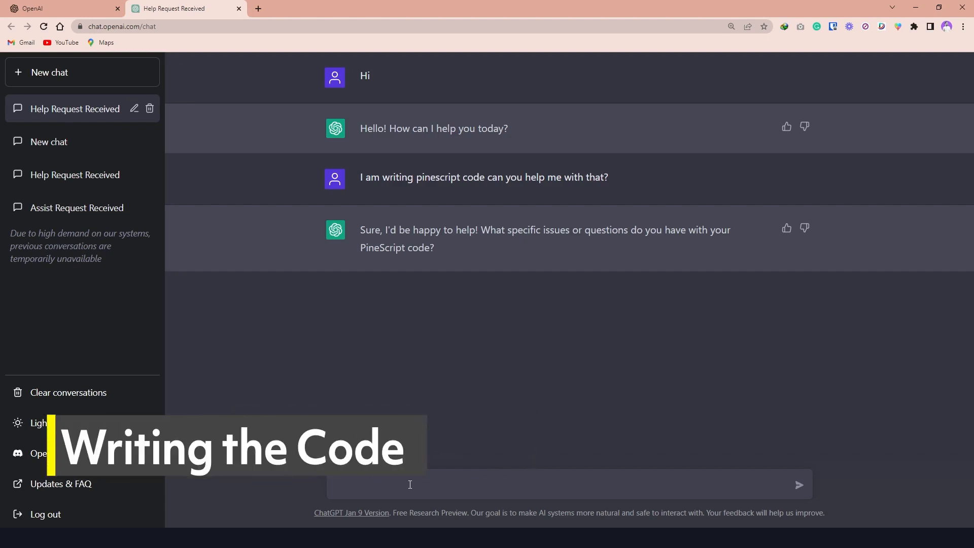
Step: Send ChatGPT 'Can you write code for ema crossover indicator?'
type("Can you write")
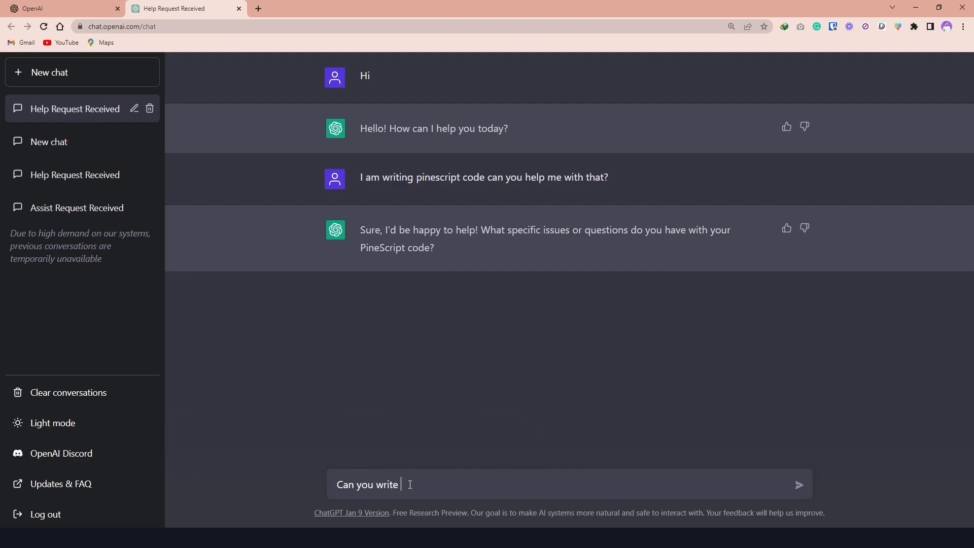
type("code for ema crossover indicator?")
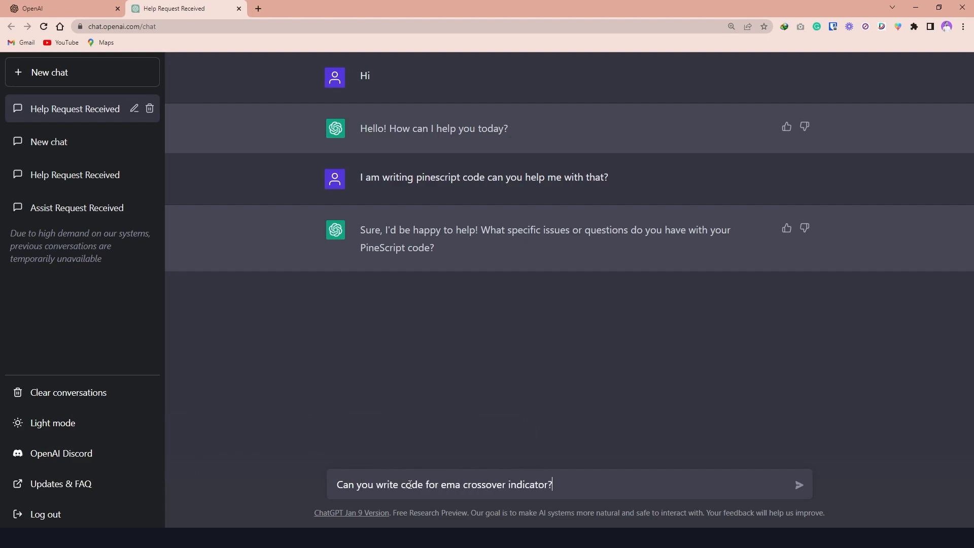
left_click(799, 485)
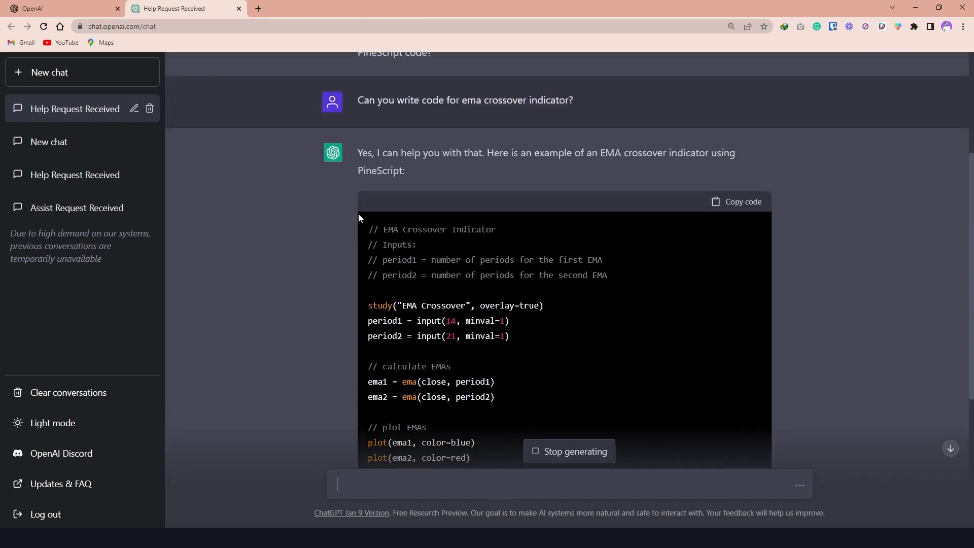
Step: Scroll through ChatGPT's EMA crossover Pine Script reply to read the code
scroll("down", 3)
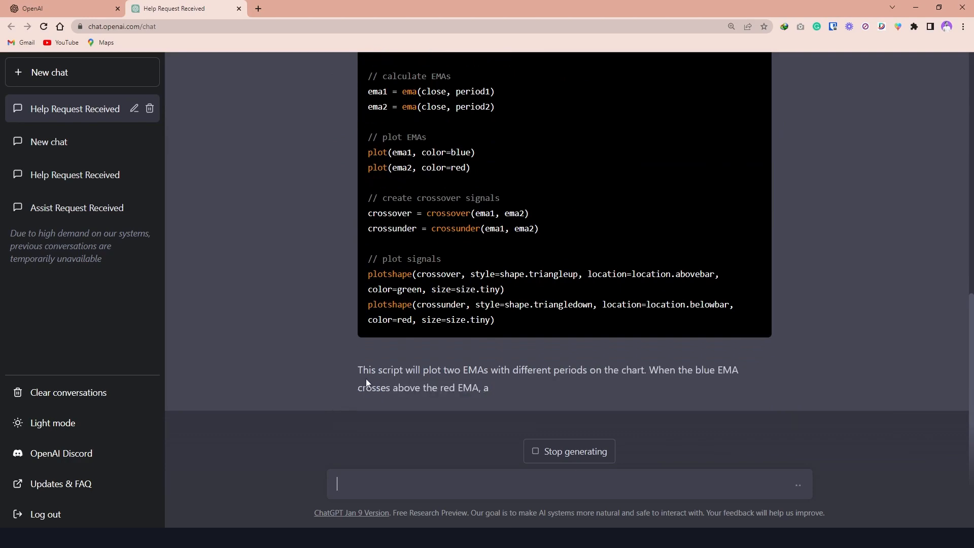
scroll("up", 3)
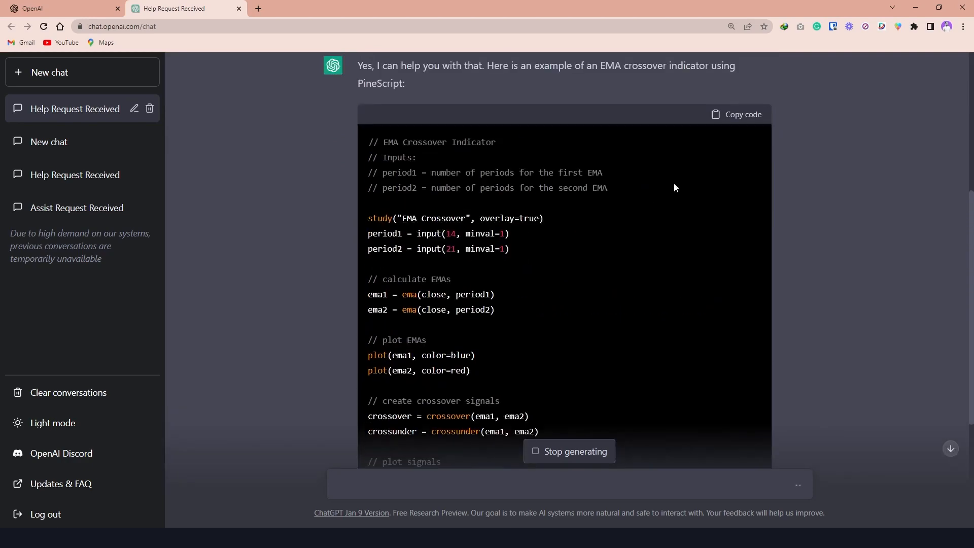
scroll("down", 3)
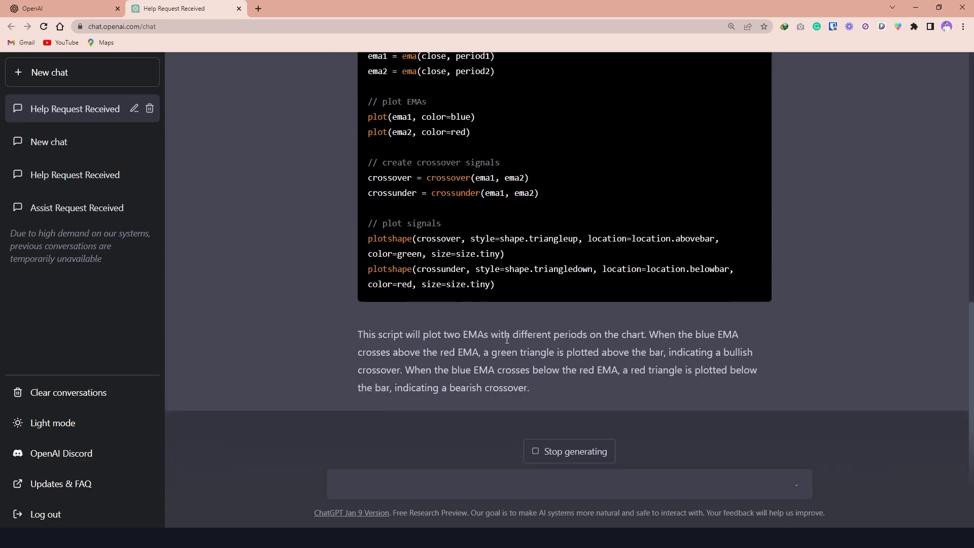
scroll("down", 3)
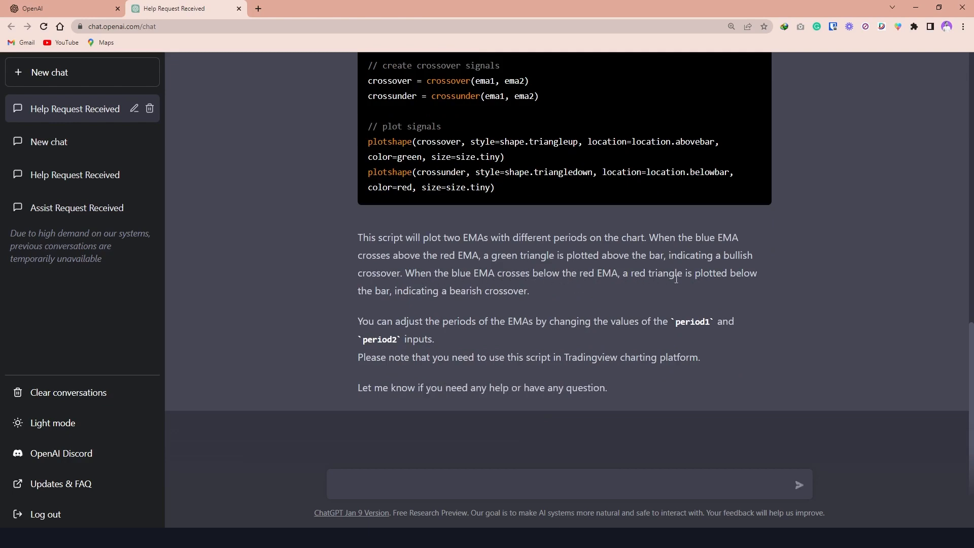
mouse_move(367, 296)
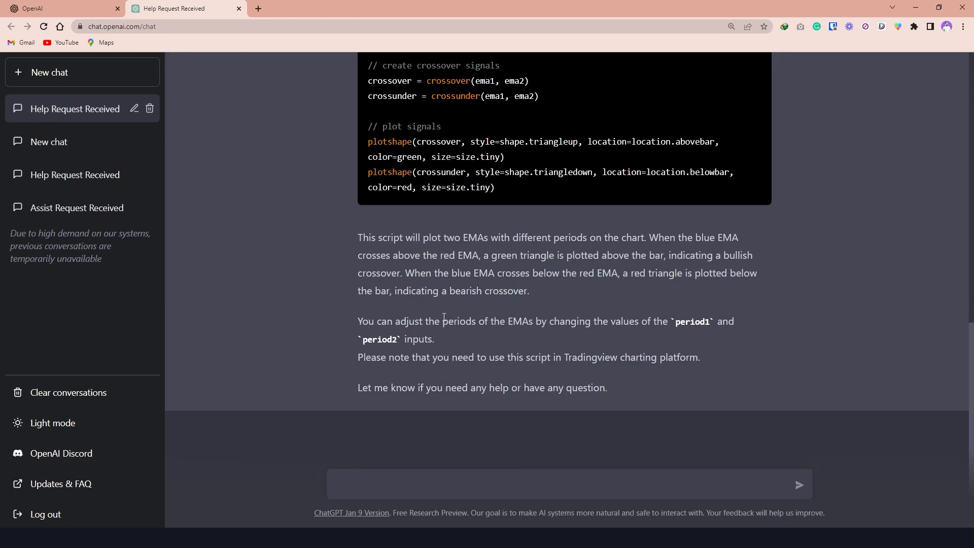
scroll("up", 3)
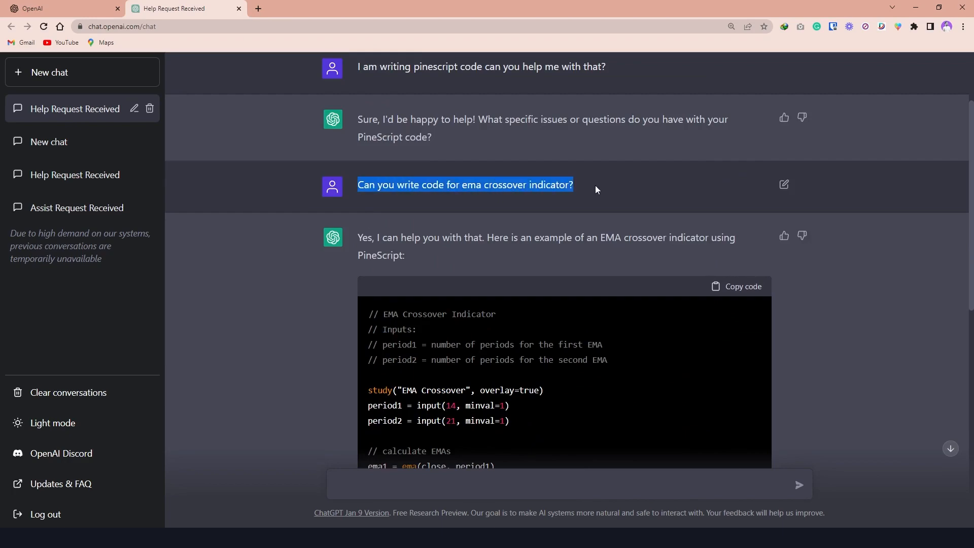
scroll("down", 3)
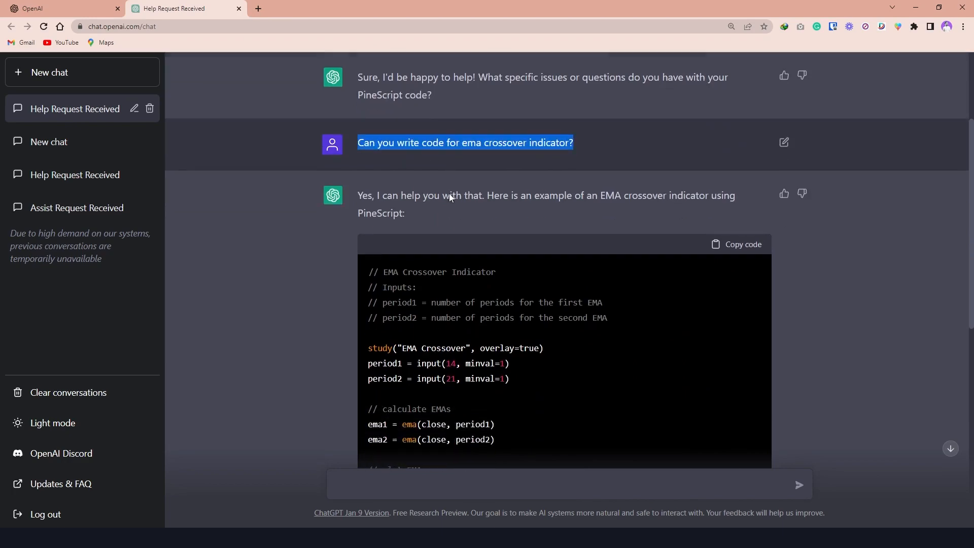
scroll("down", 3)
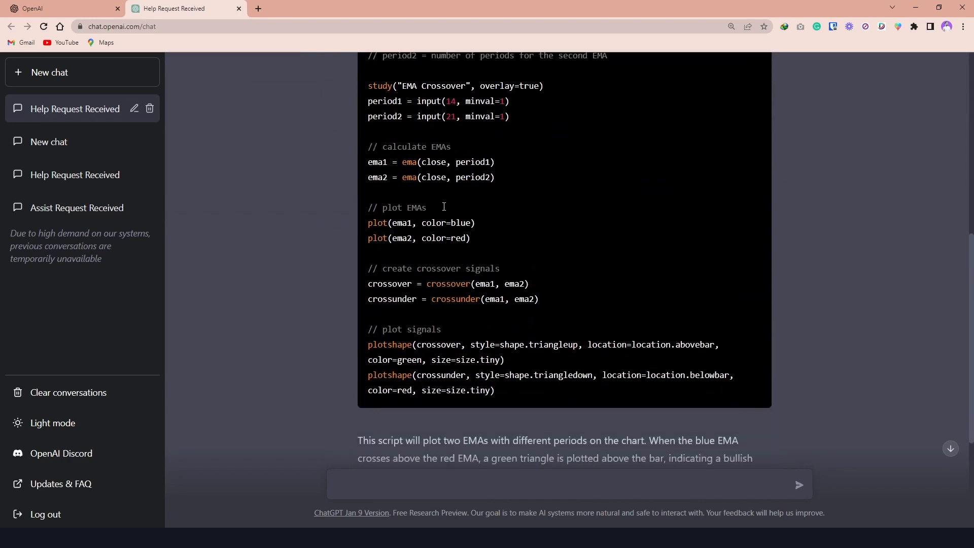
scroll("down", 3)
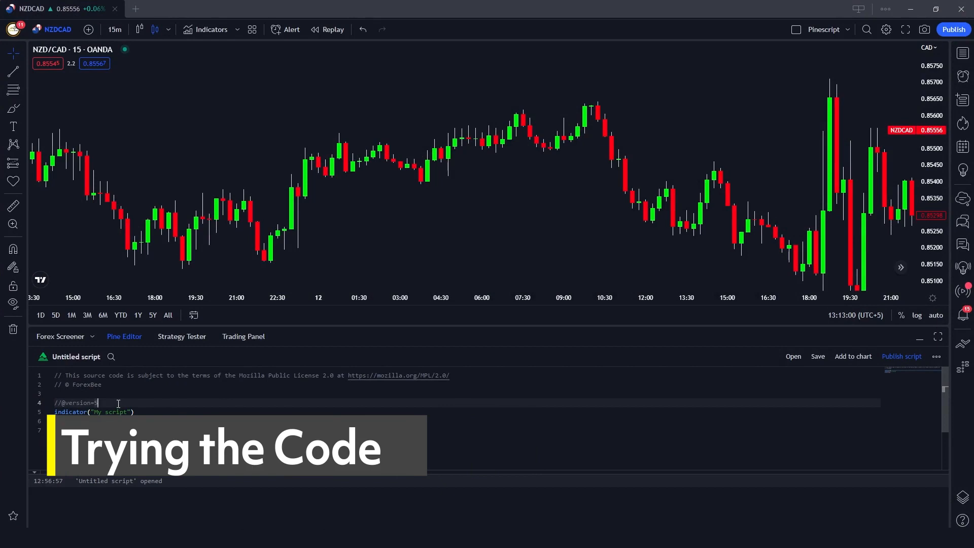
type("plot(close)")
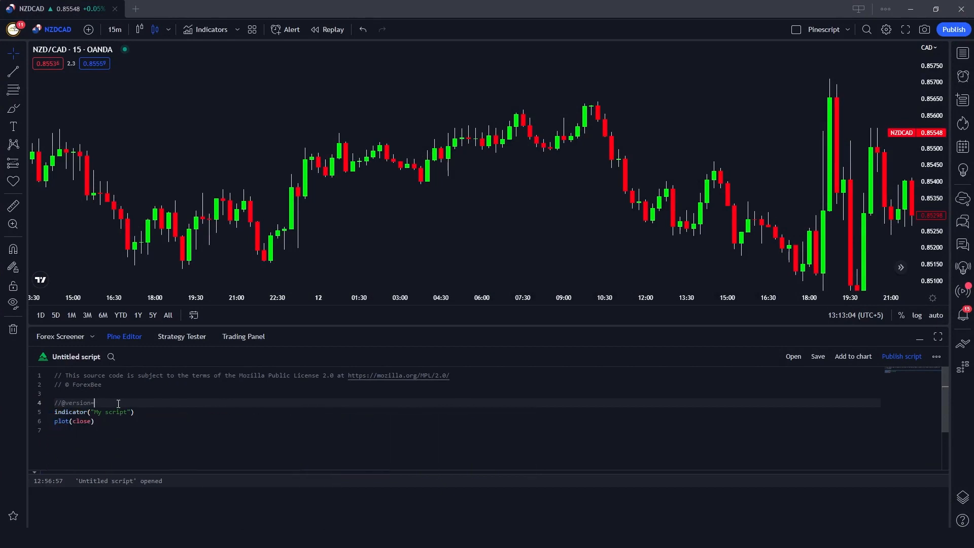
type("4")
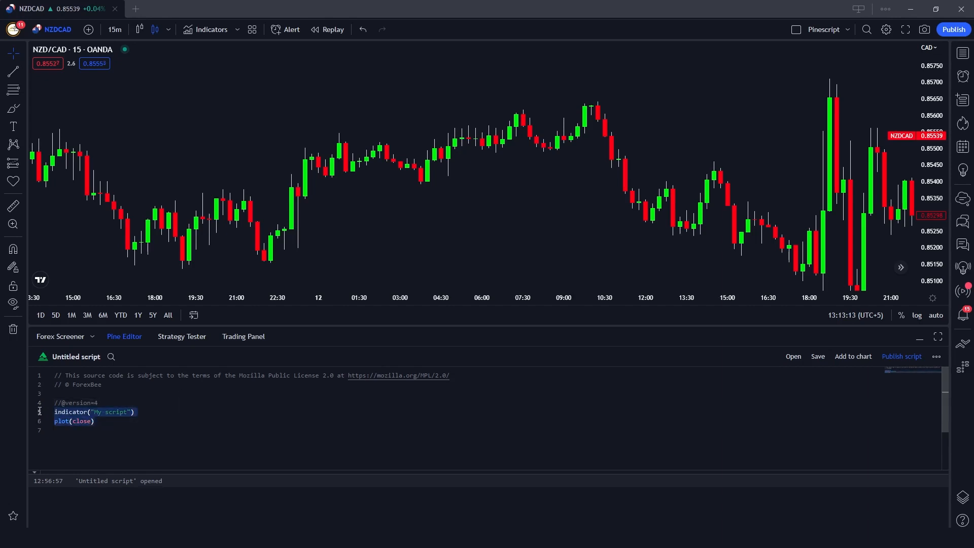
scroll("down", 3)
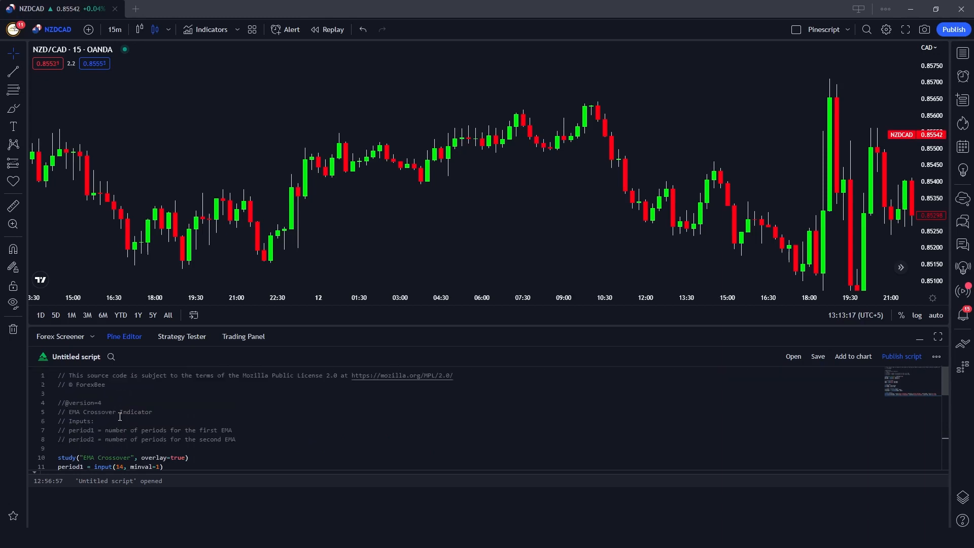
scroll("down", 3)
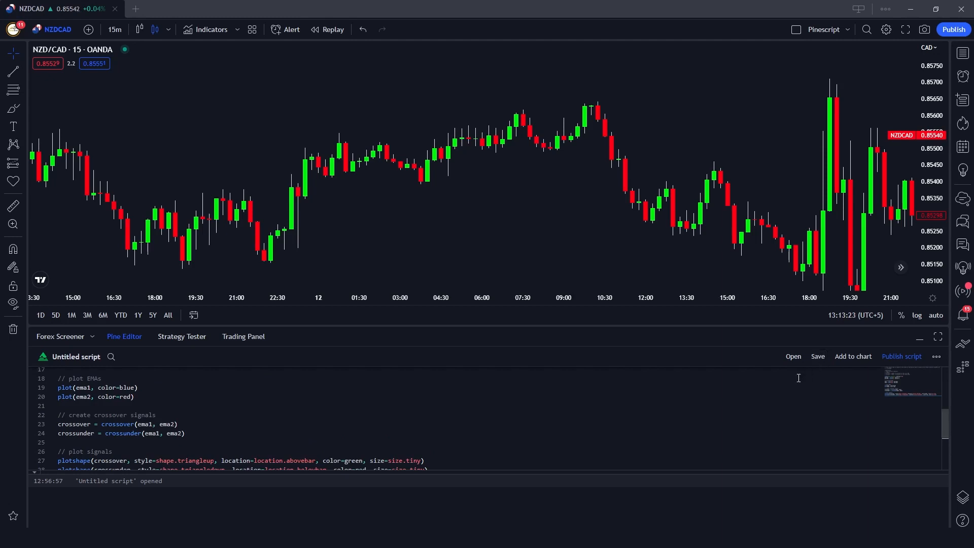
Step: Save the new Pine script under the name 'EMA Crossover'
left_click(817, 356)
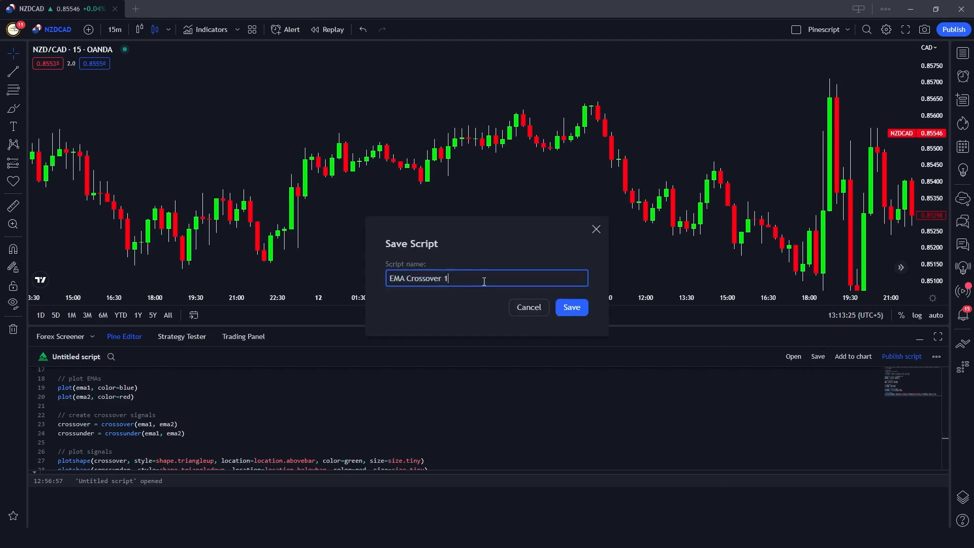
key("Backspace")
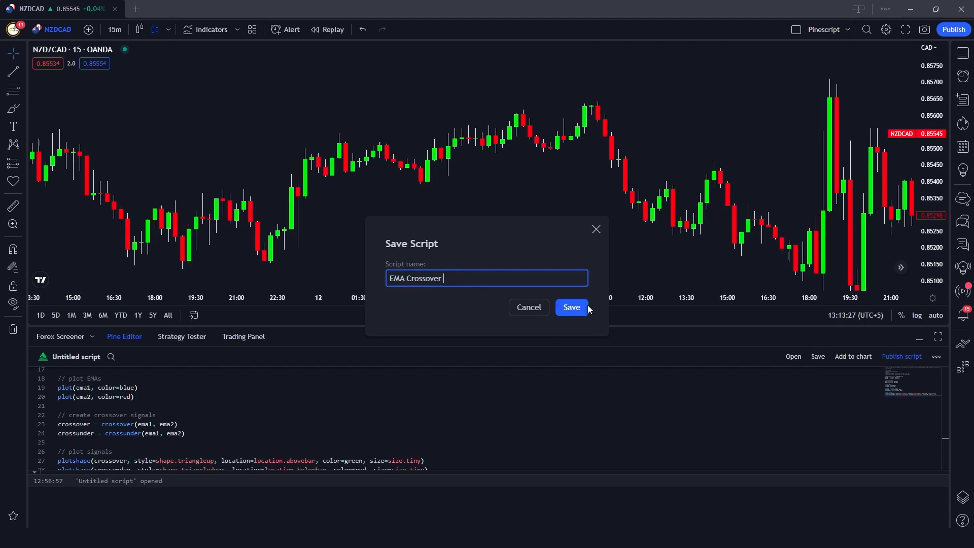
left_click(570, 307)
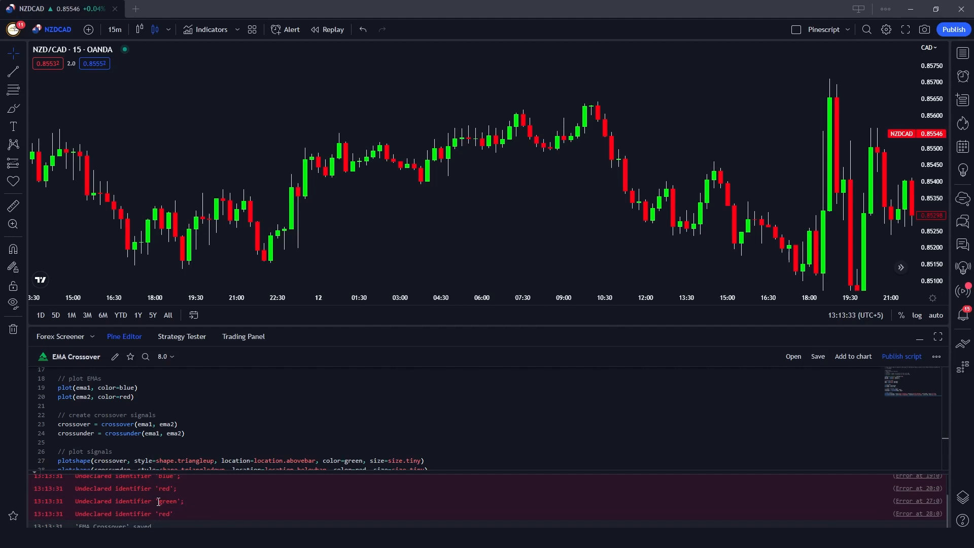
Step: Prefix the bare colour names with 'color.' and select the two period input lines
scroll("down", 3)
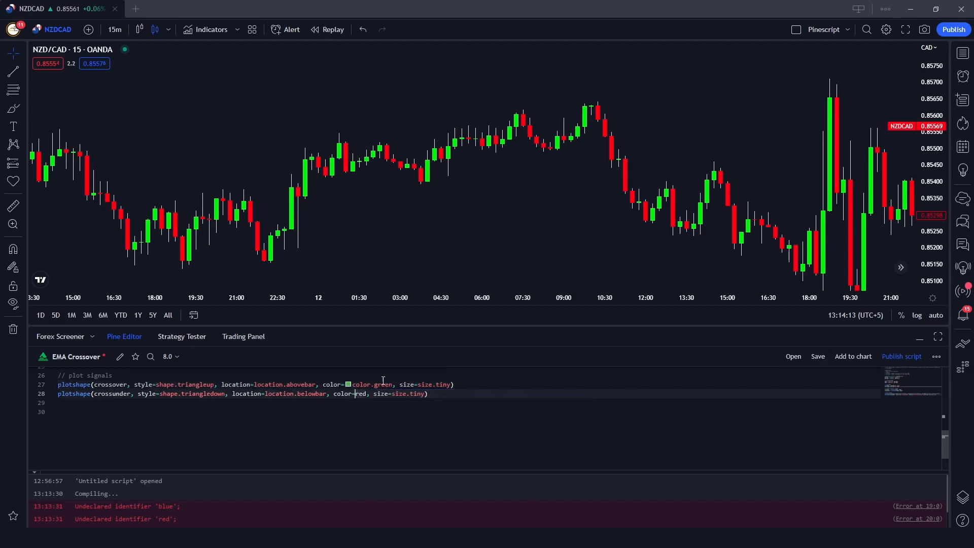
type("color.blue)")
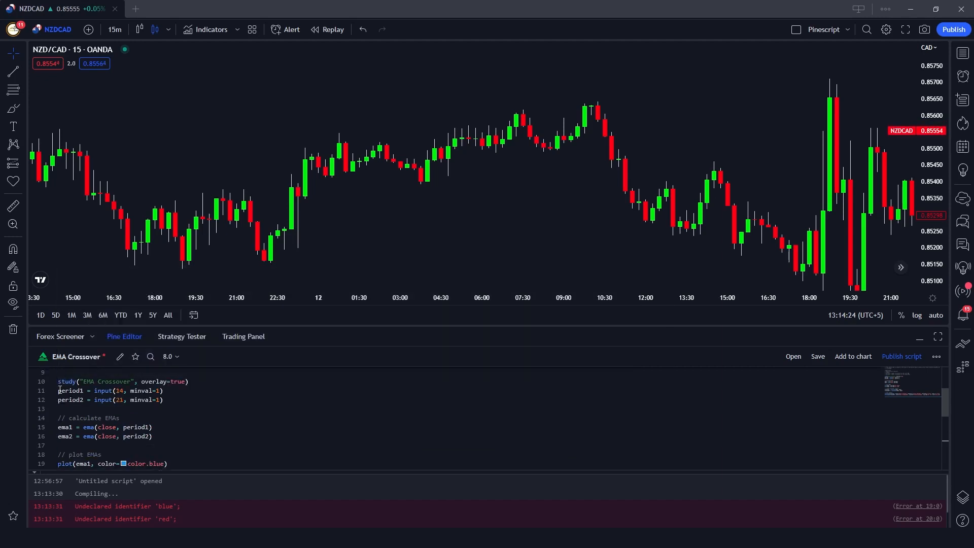
left_click_drag(58, 390, 164, 400)
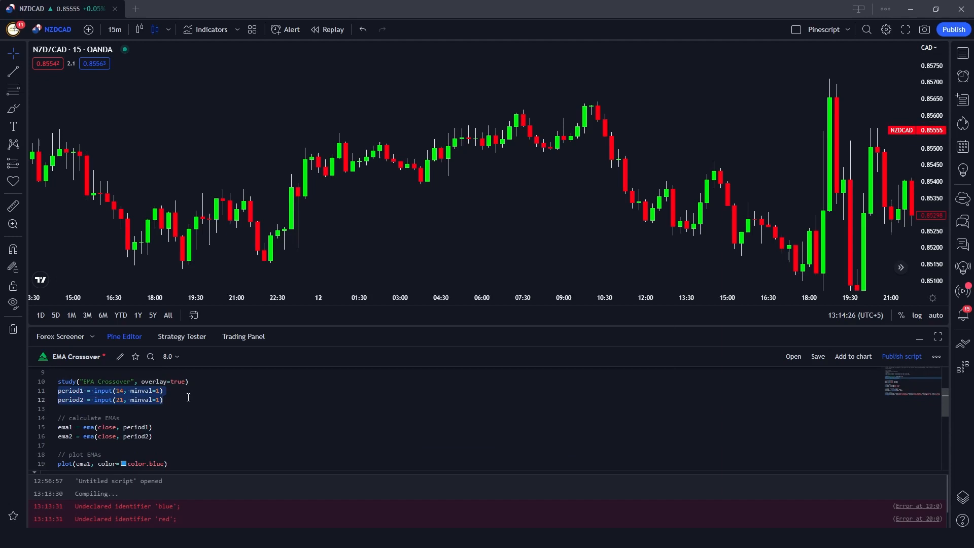
mouse_move(161, 201)
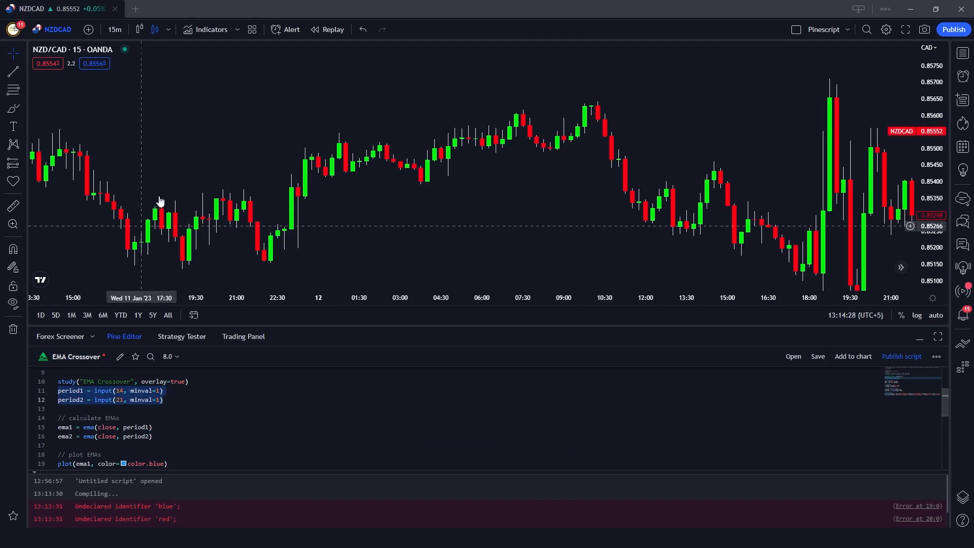
Step: Fix the remaining script errors, save, and add EMA Crossover to the NZD/CAD chart
left_click(121, 390)
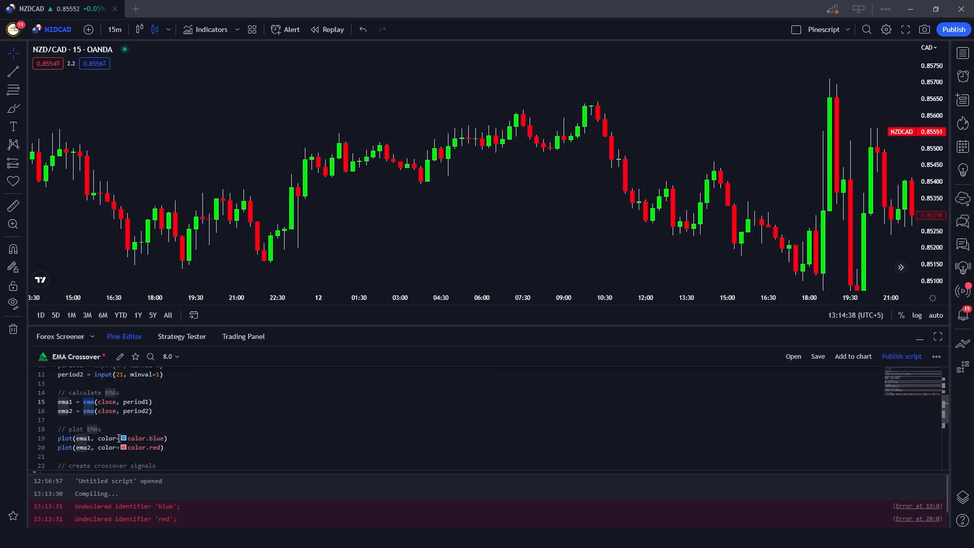
scroll("down", 3)
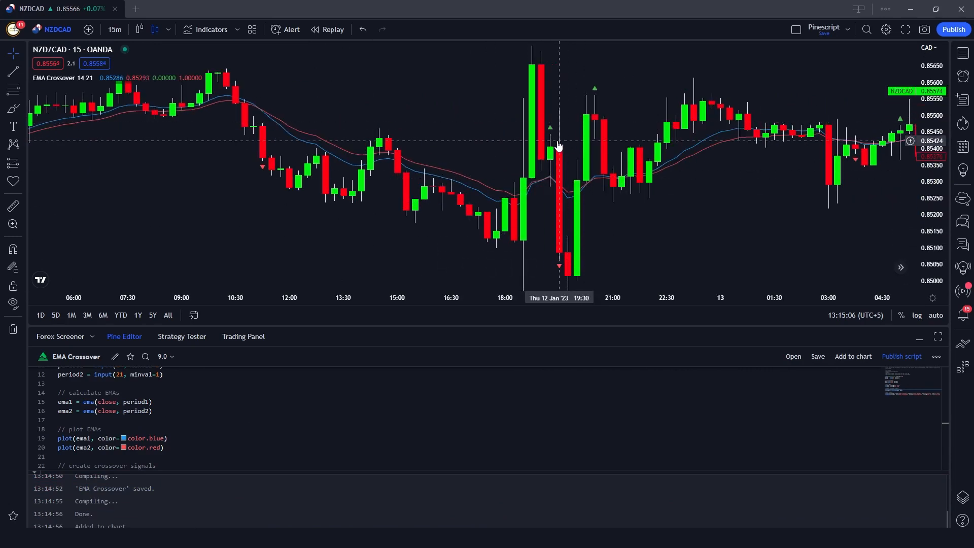
mouse_move(554, 149)
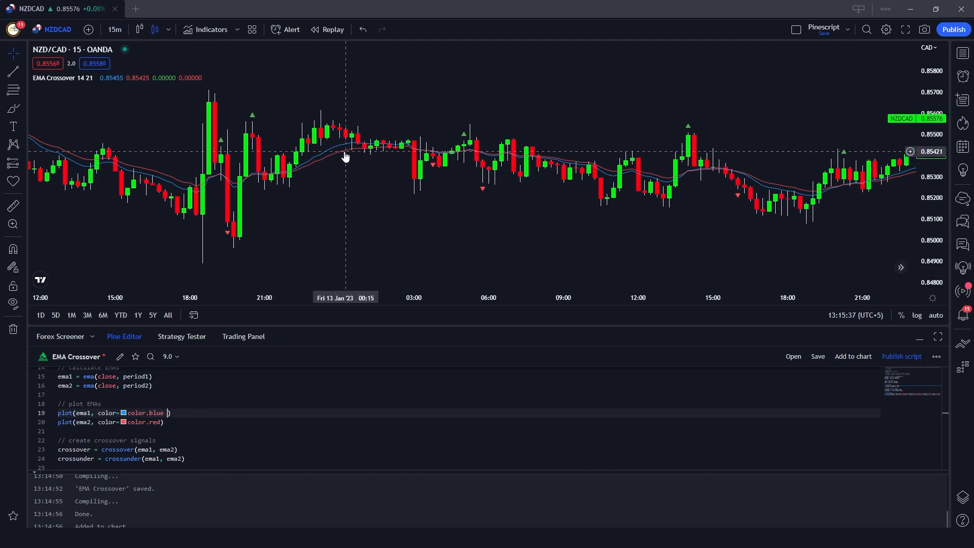
Step: Add 'linewidth = 3' to both EMA plot() calls and set the triangles to size.normal
type("1")
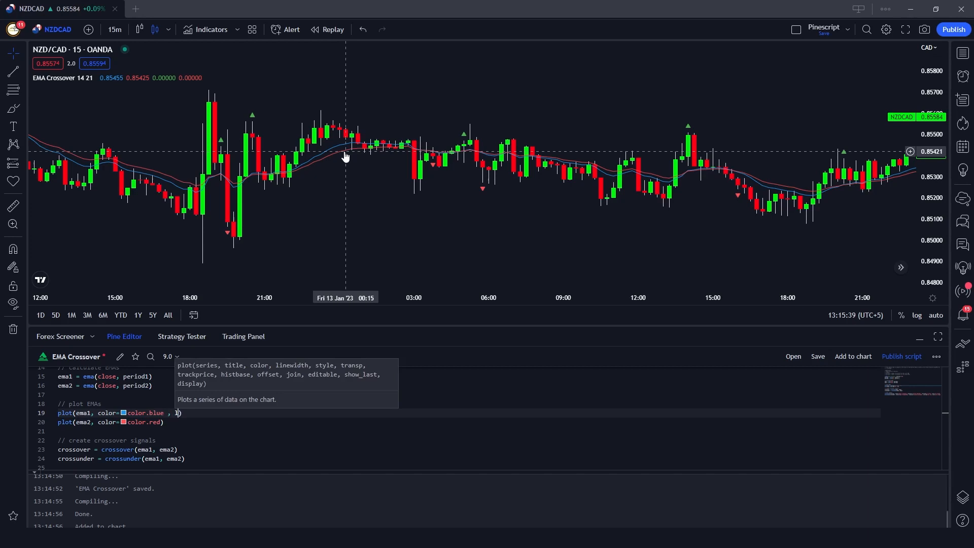
type("linewidth = 3")
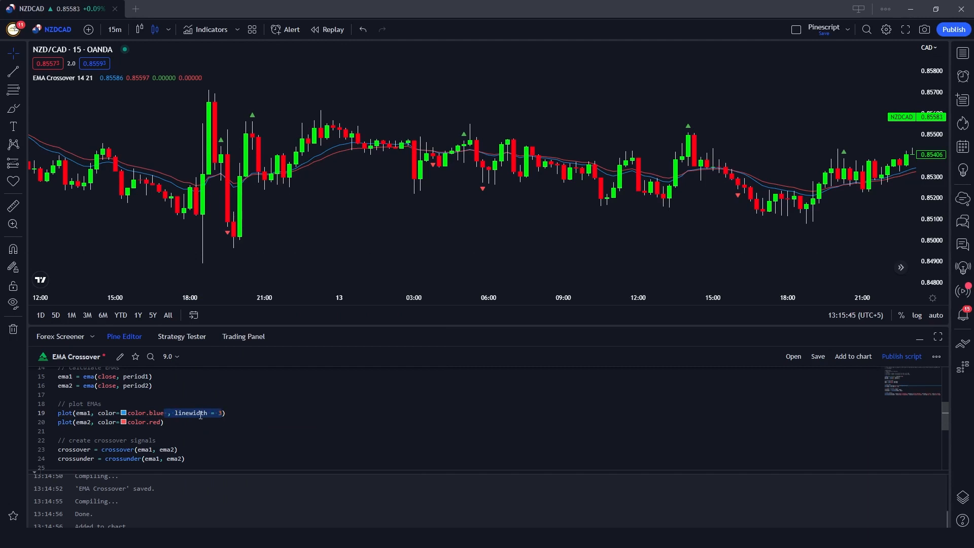
type(", linewidth = 3")
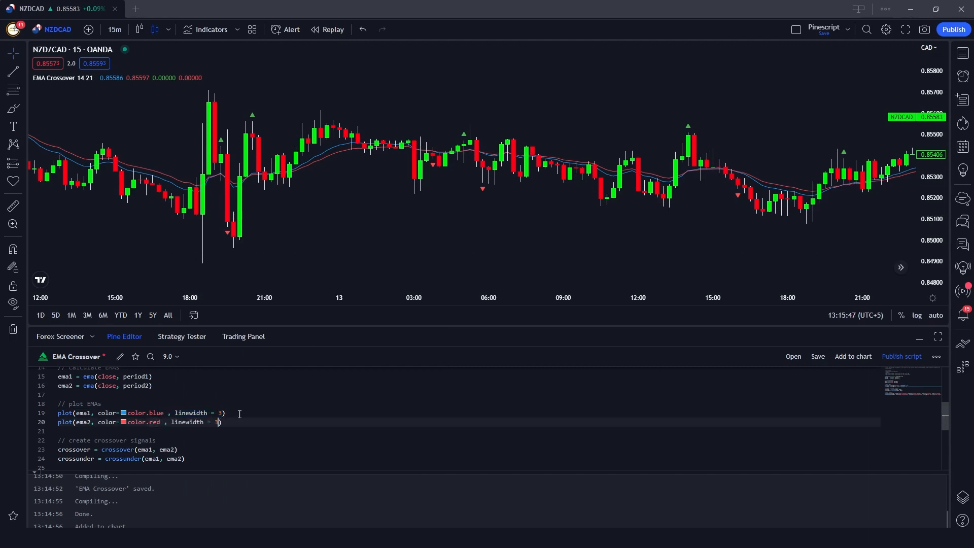
mouse_move(495, 182)
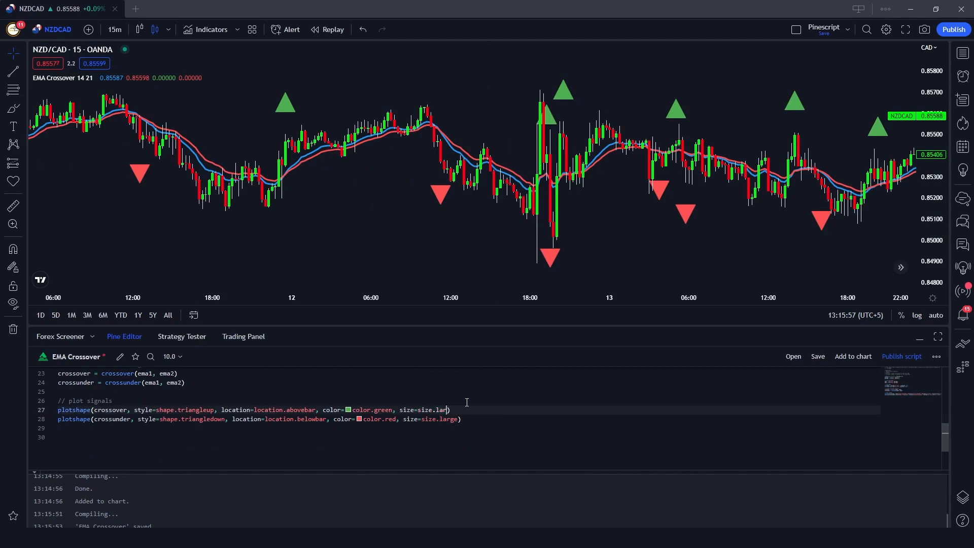
type("size.normal")
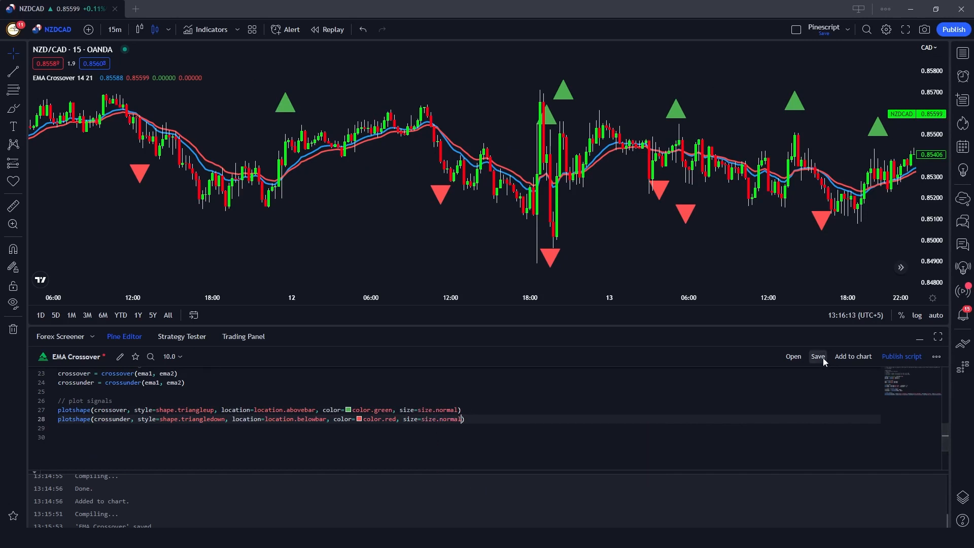
left_click(817, 356)
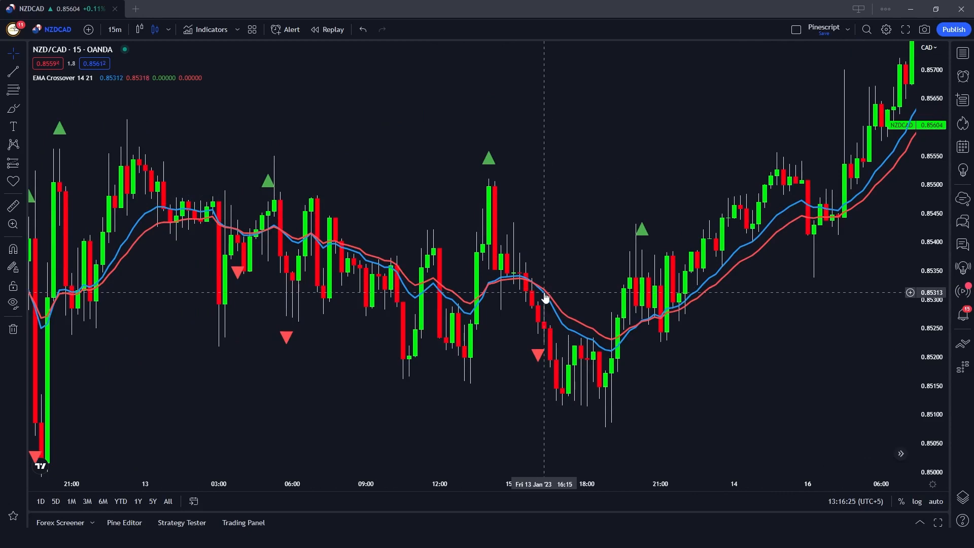
right_click(543, 292)
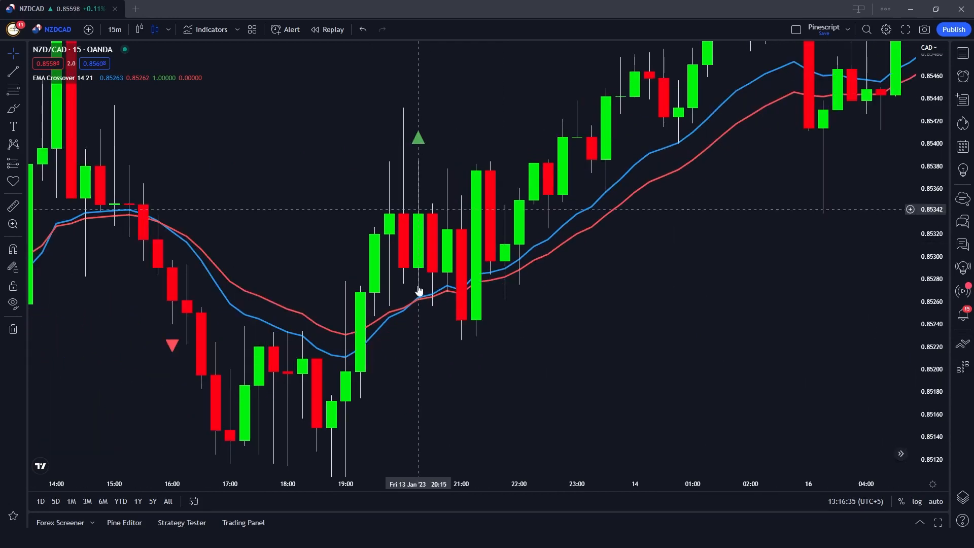
mouse_move(276, 281)
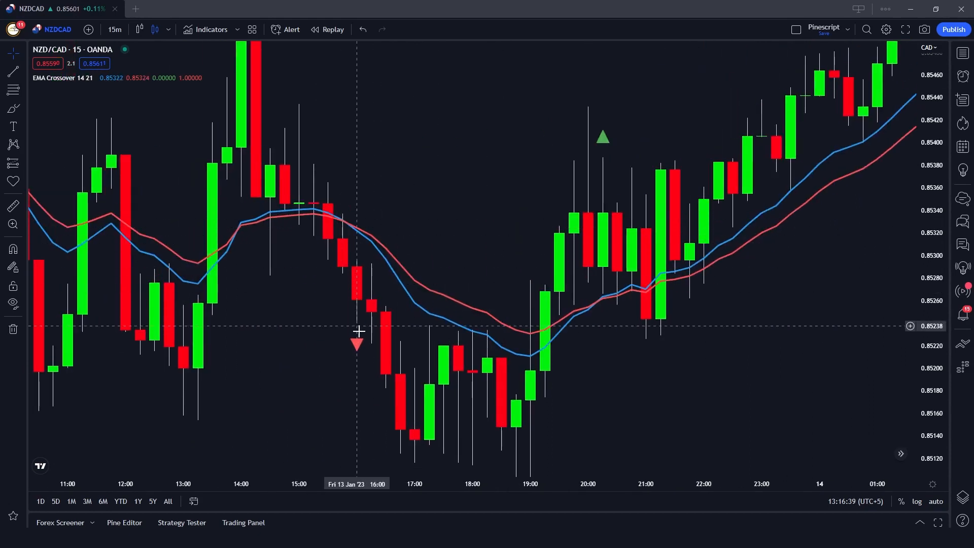
mouse_move(357, 233)
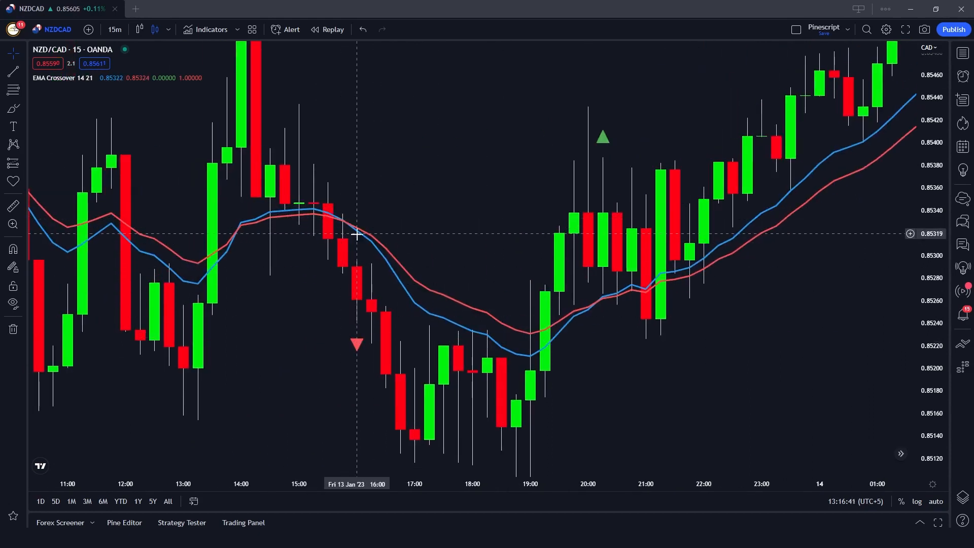
mouse_move(342, 222)
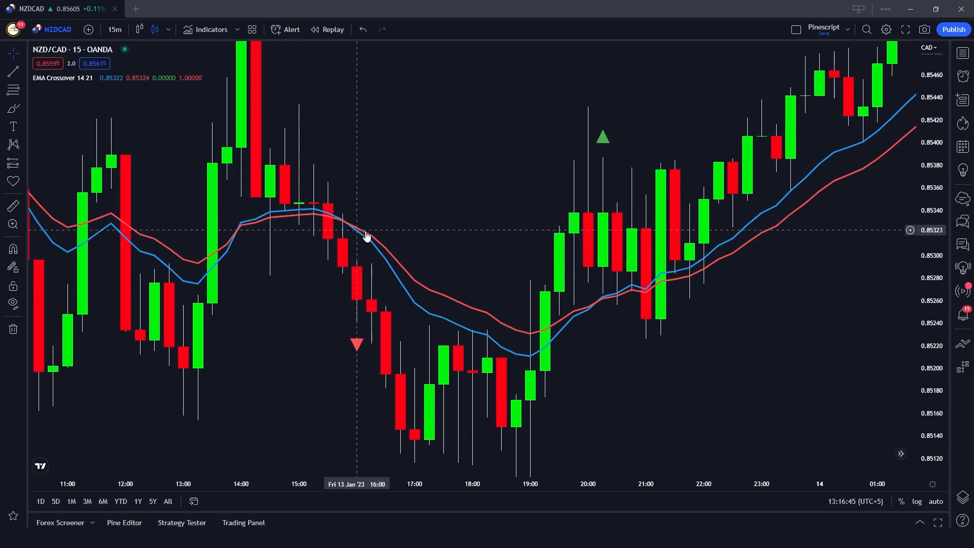
mouse_move(345, 340)
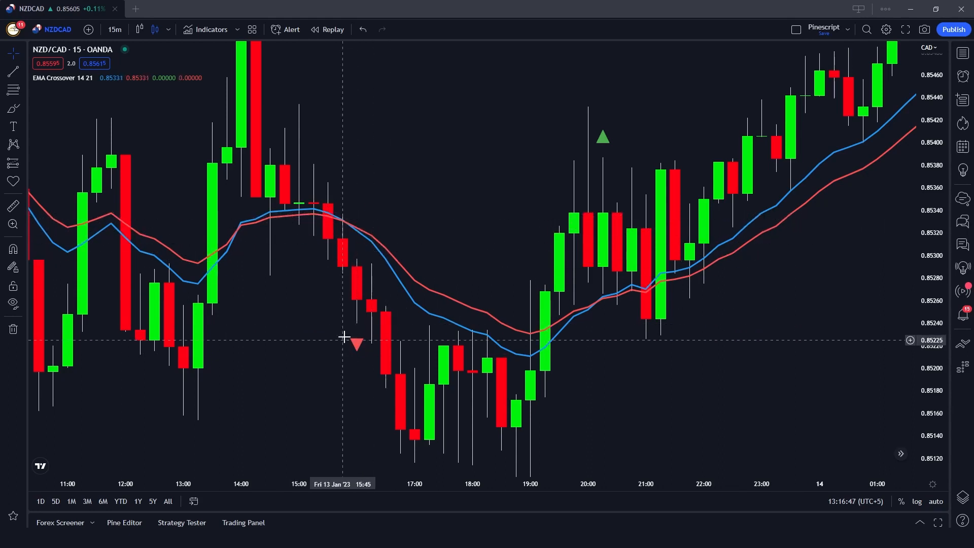
mouse_move(354, 329)
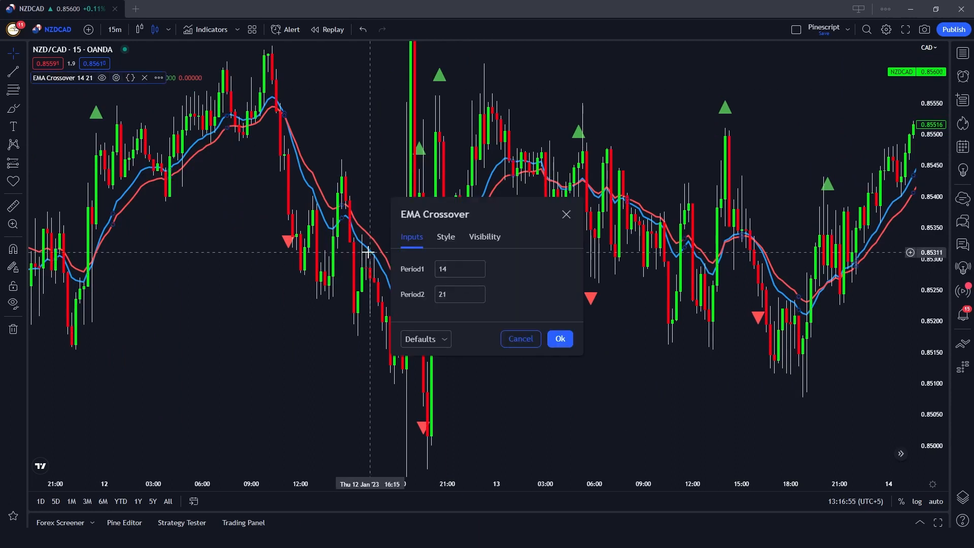
Step: Review Period1 (14) and Period2 (21) in the indicator's input settings, then close them
left_click(459, 293)
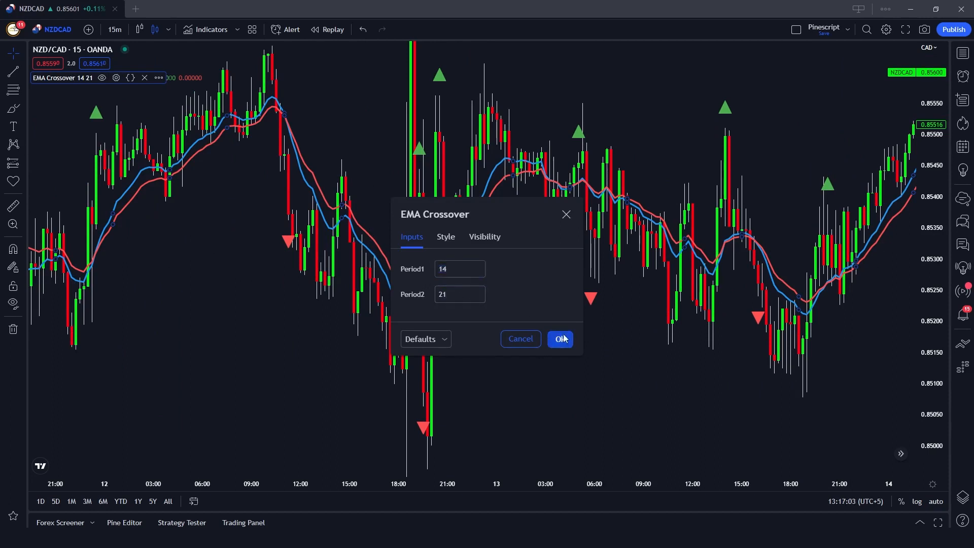
left_click(559, 338)
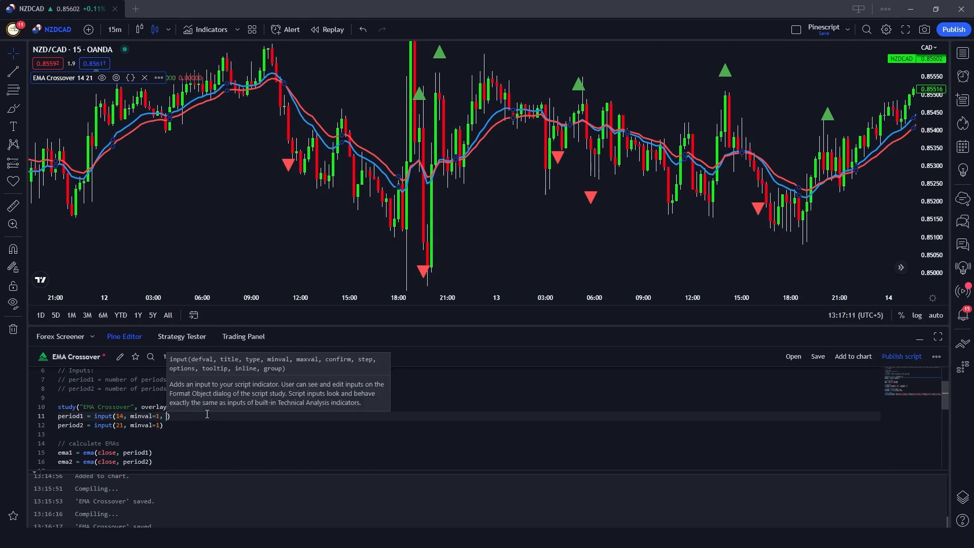
Step: Add title = "Fast EMA" to the first period input() call
type("tit")
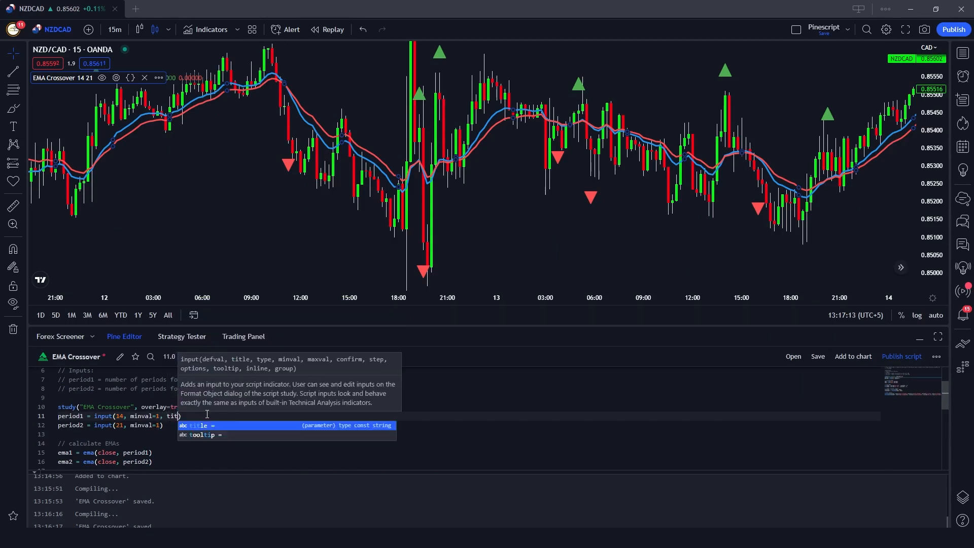
type("title = \"\"")
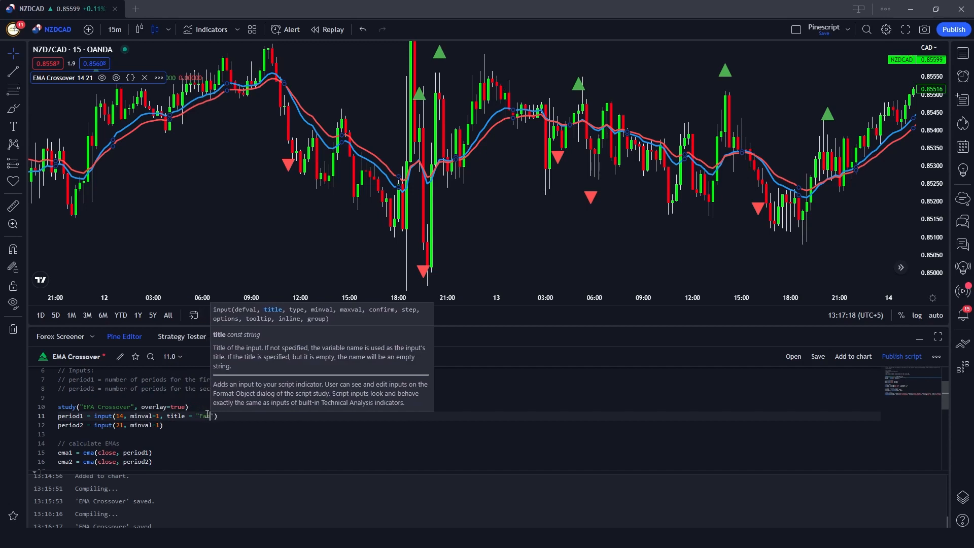
type("Fast EMA")
left_click(469, 425)
type(", title = \"Slow EMA\"")
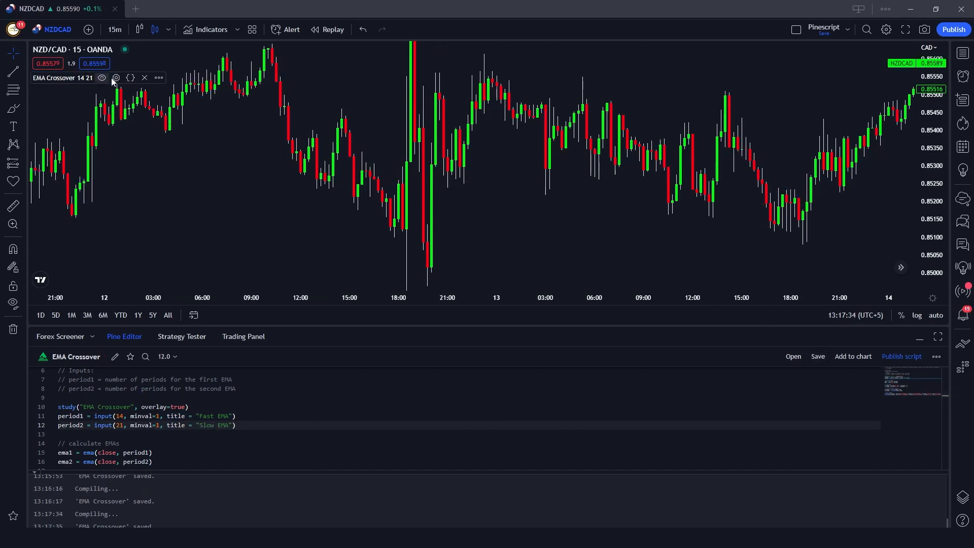
Step: Check the renamed Fast EMA input in the indicator settings, then cancel
left_click(115, 78)
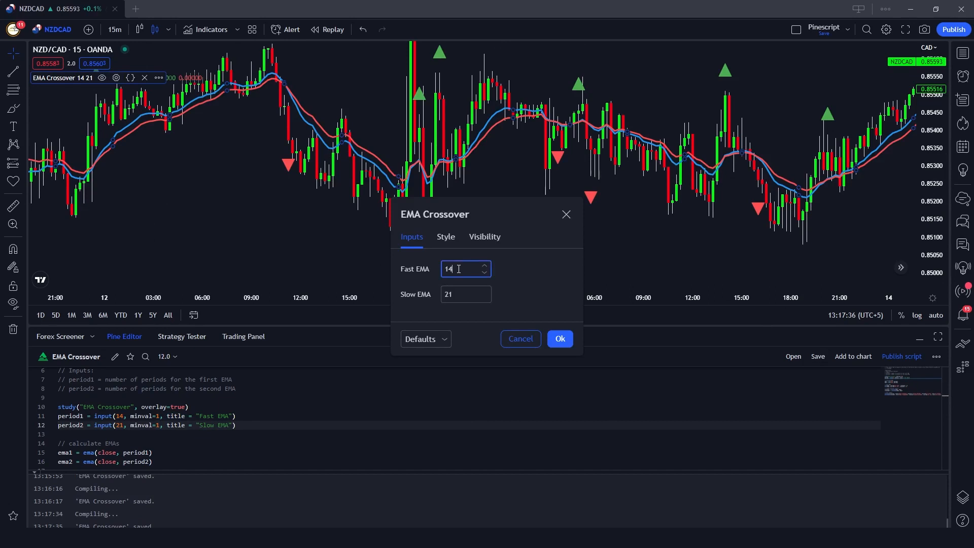
left_click(465, 294)
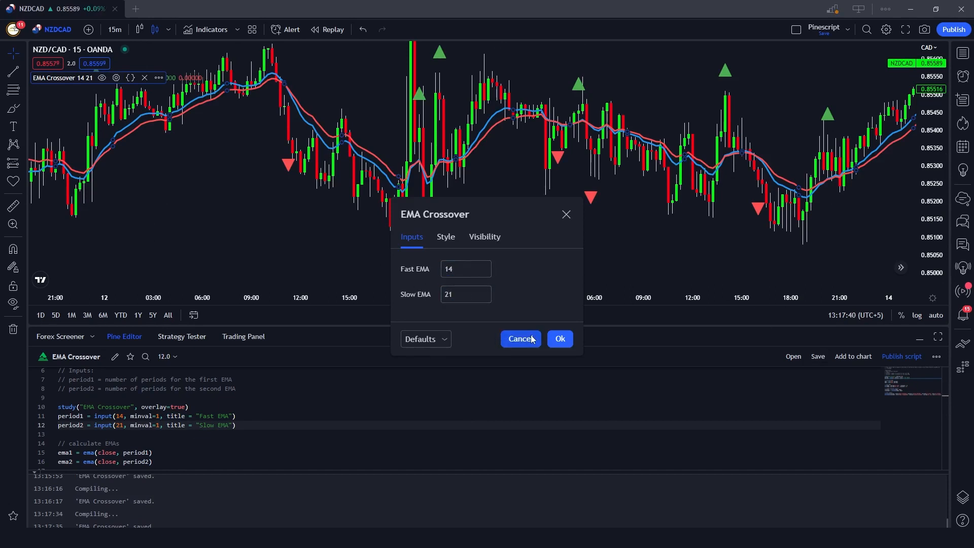
left_click(520, 338)
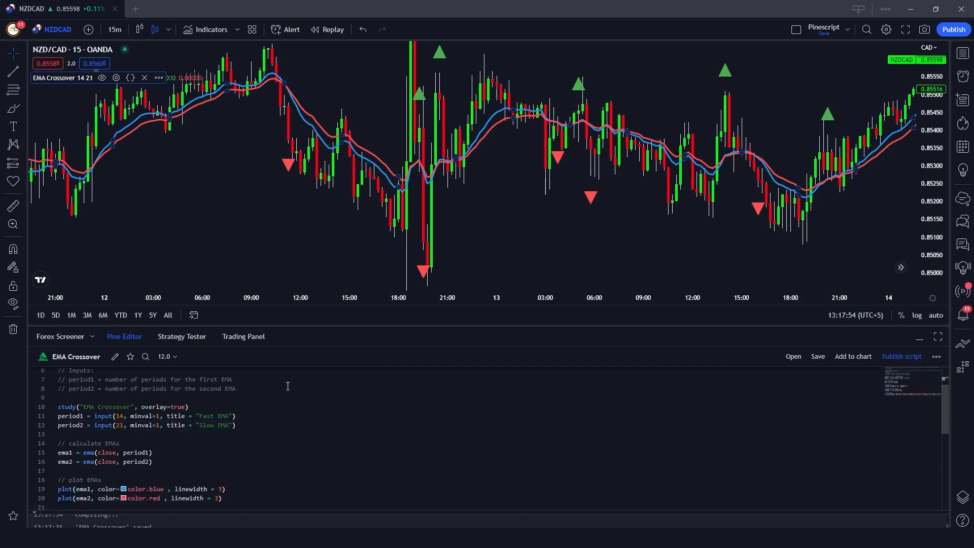
Step: Convert the EMA Crossover script to v5, using indicator(), input.int, ta.ema and color.new
scroll("down", 3)
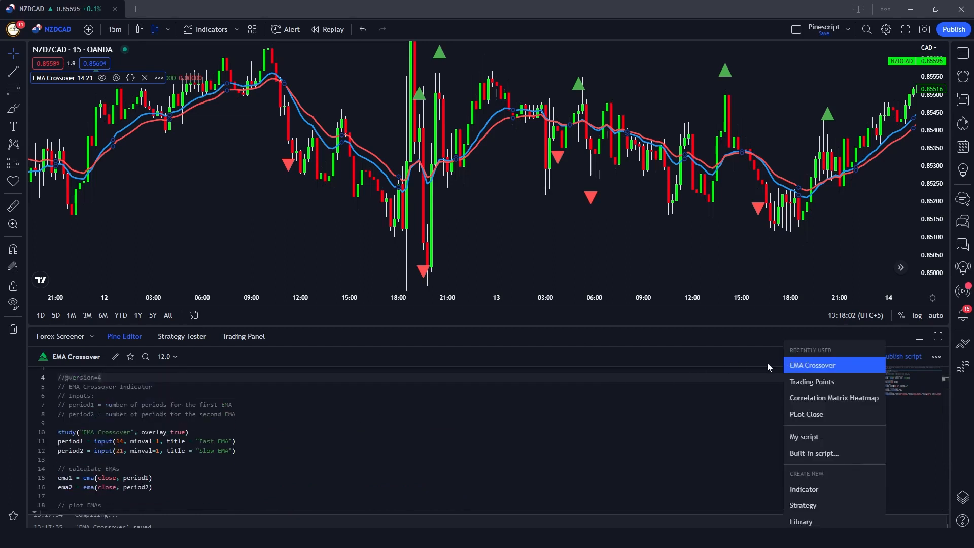
mouse_move(709, 401)
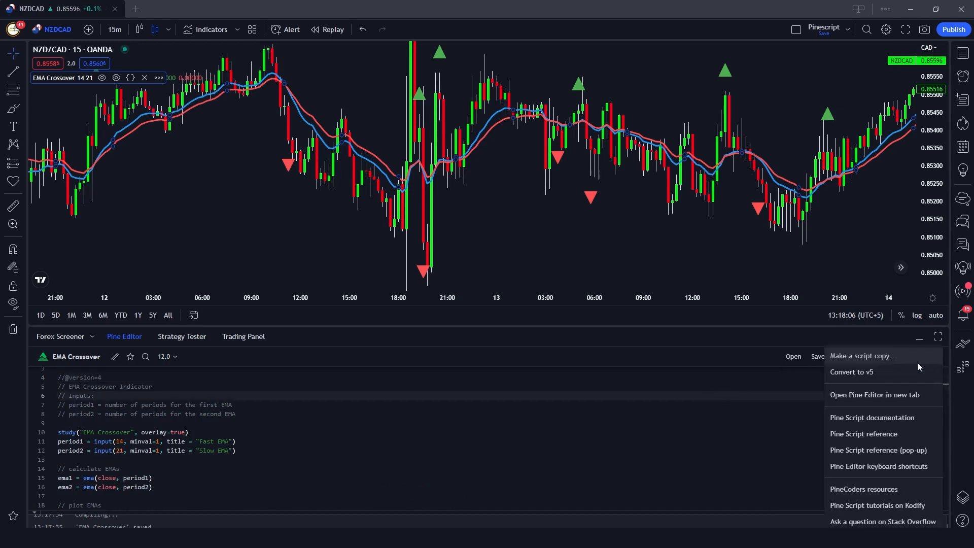
mouse_move(855, 380)
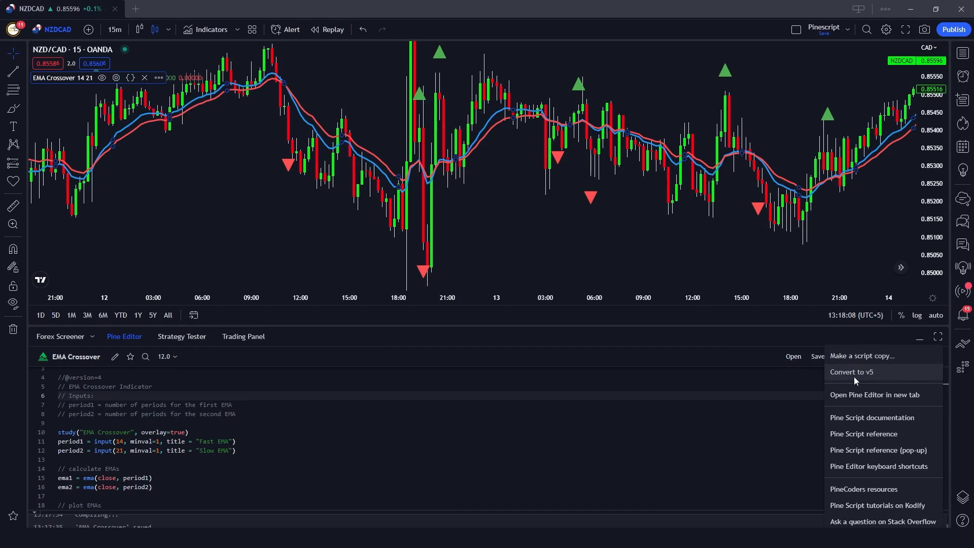
left_click(852, 371)
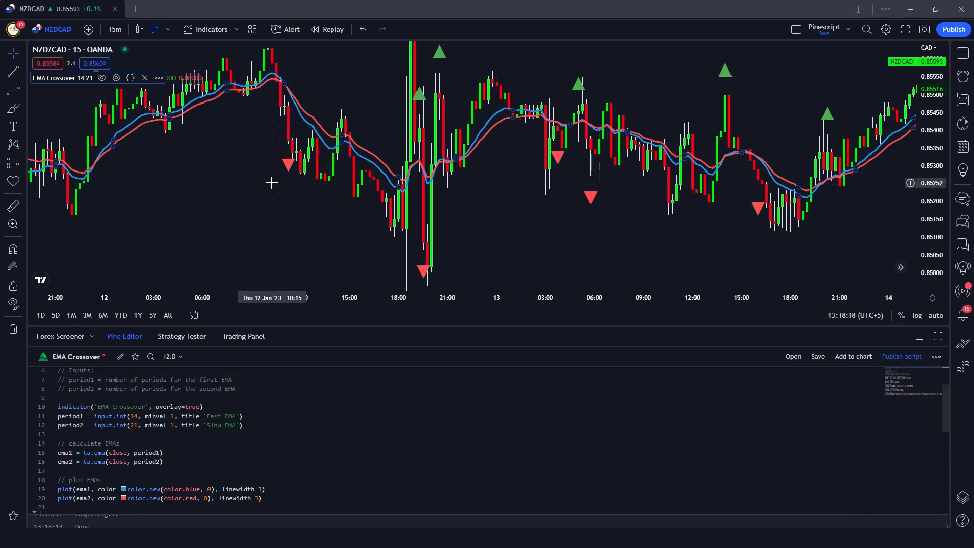
Step: Review and save the converted v5 code, then fix the flagged ta.crossunder line
left_click(191, 457)
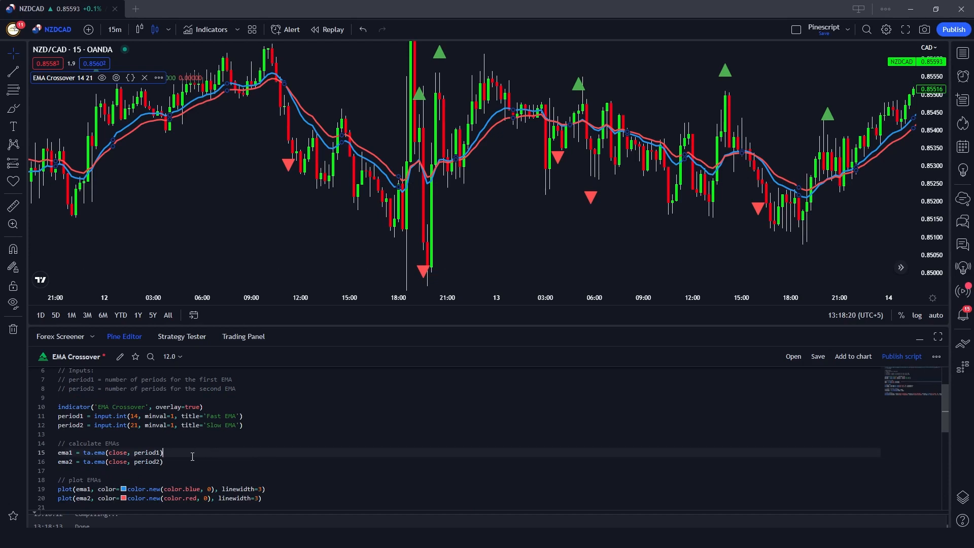
left_click(937, 356)
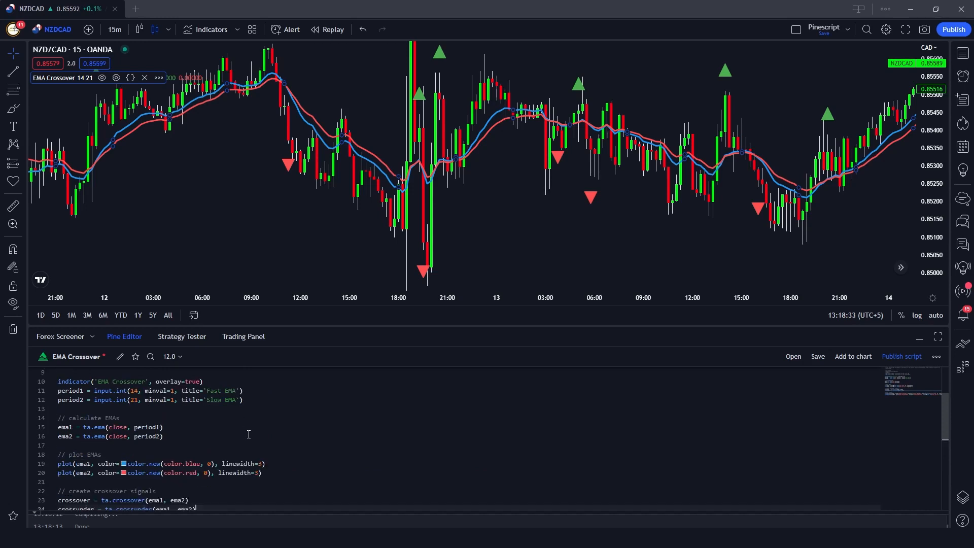
scroll("down", 3)
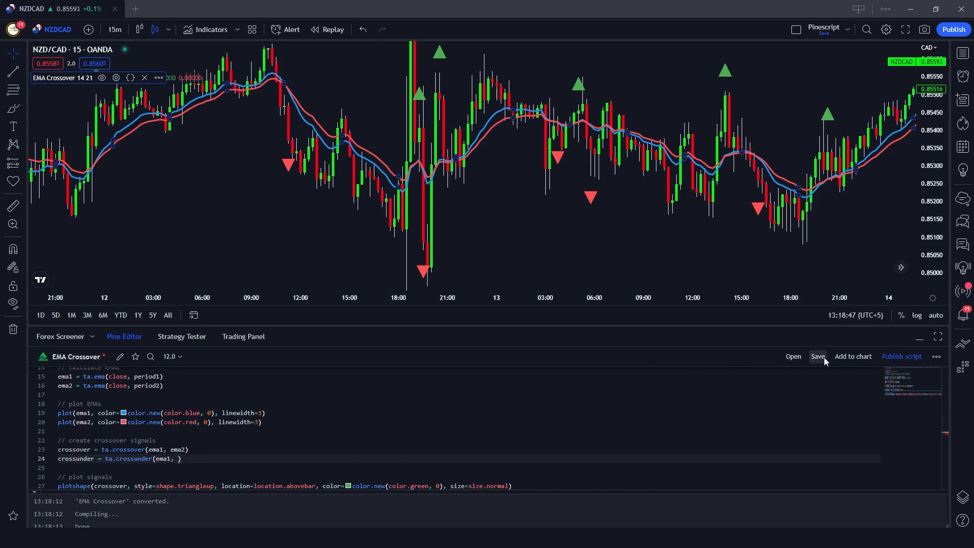
left_click(817, 356)
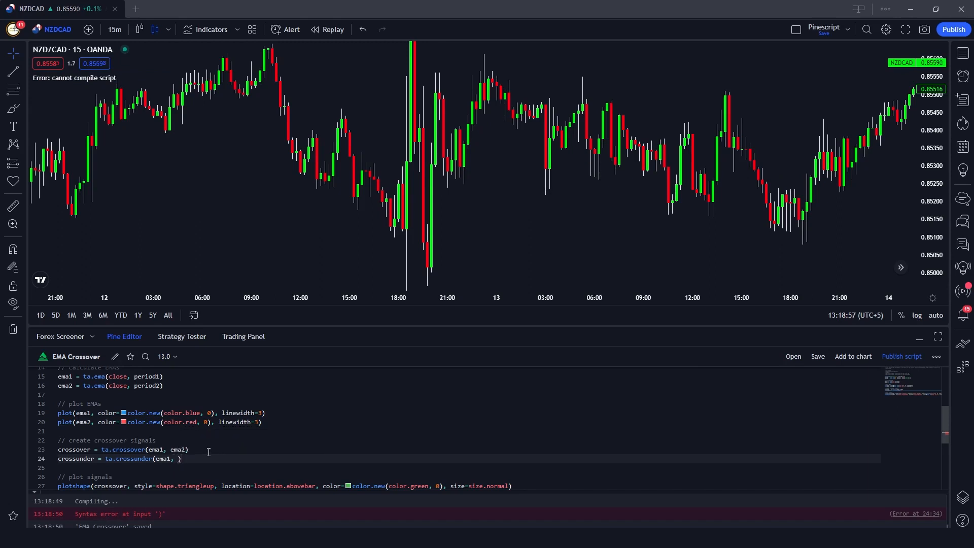
type("e")
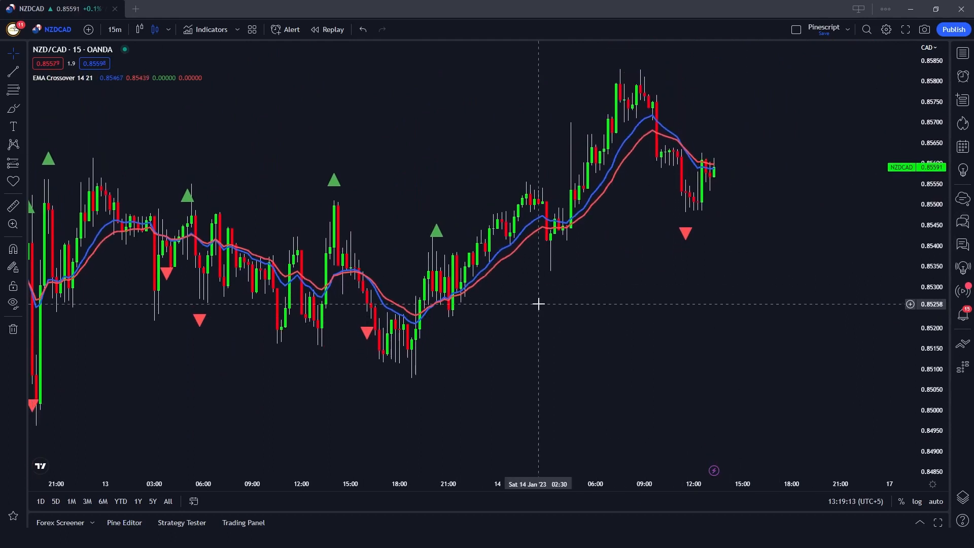
mouse_move(518, 360)
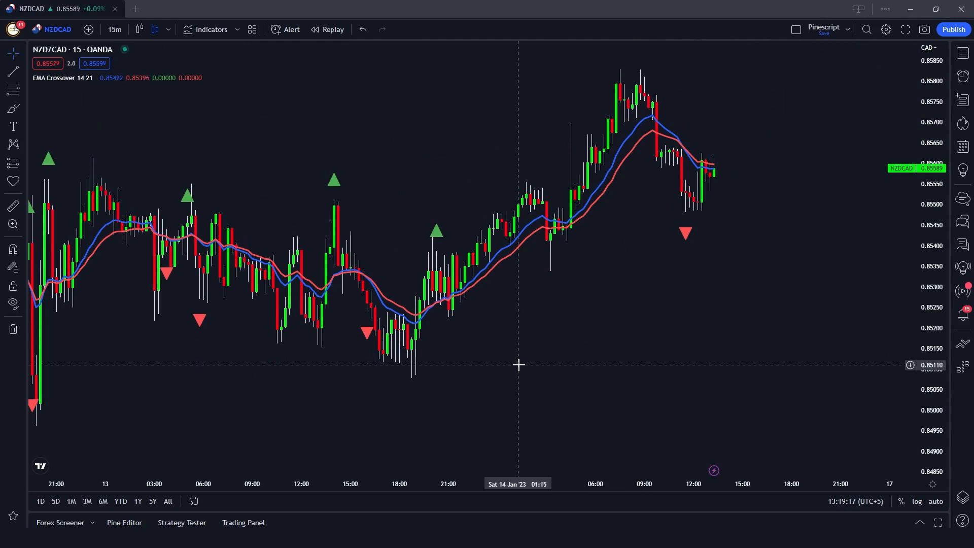
mouse_move(473, 371)
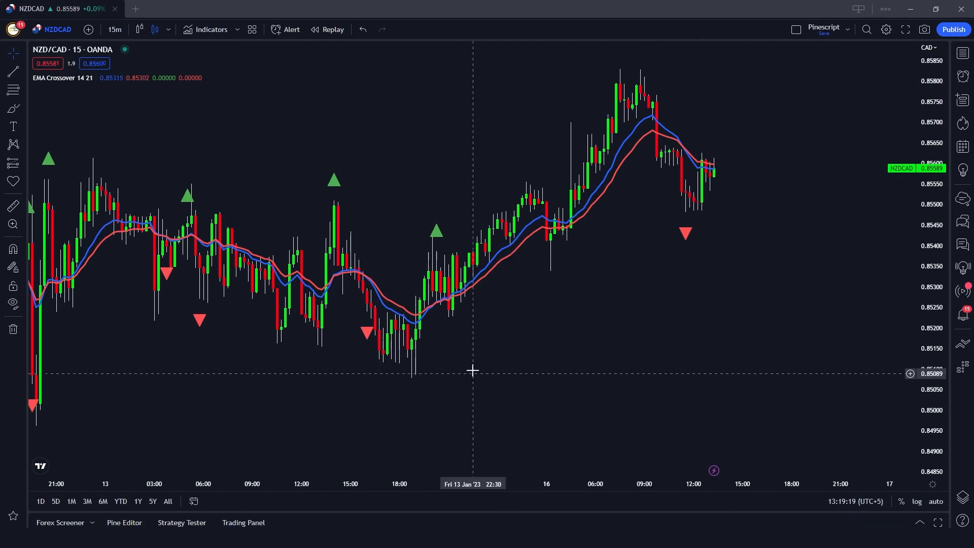
mouse_move(452, 373)
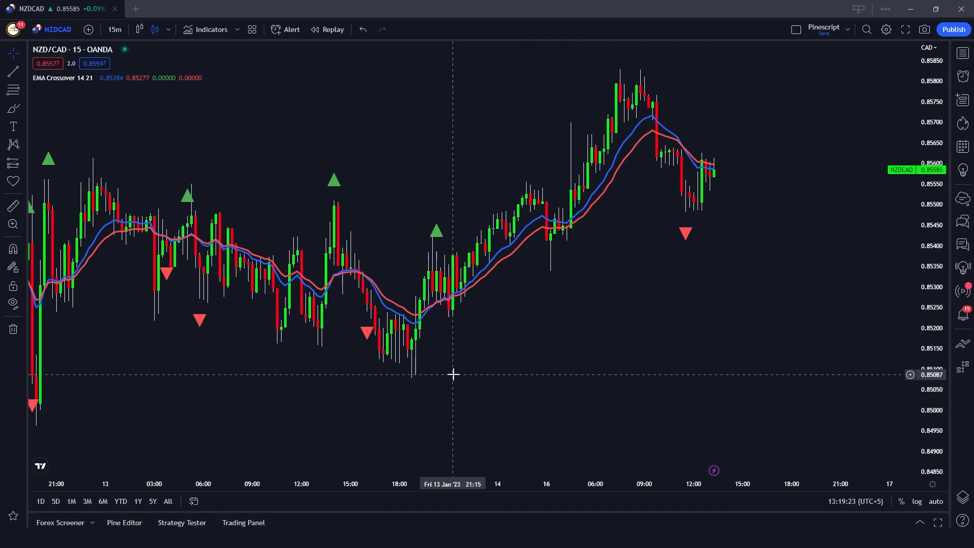
mouse_move(437, 374)
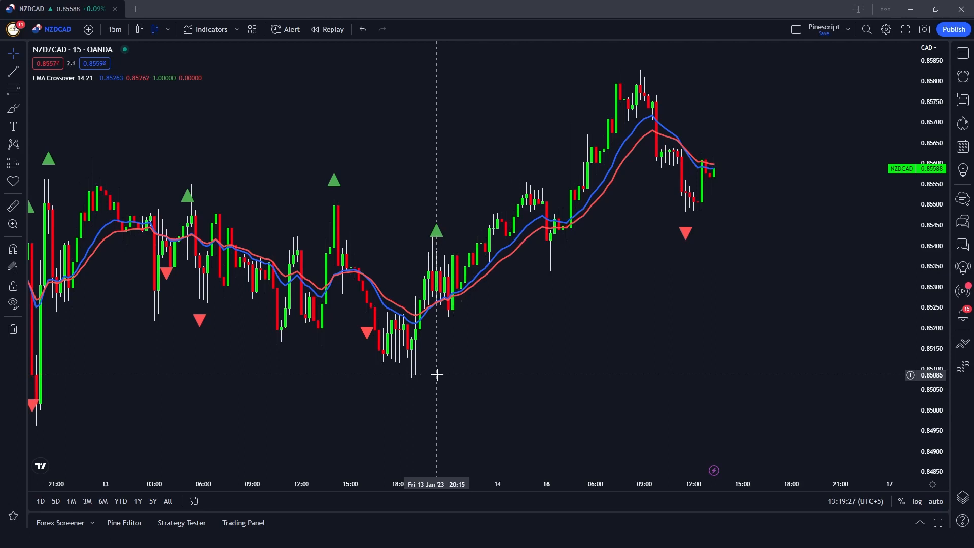
mouse_move(433, 375)
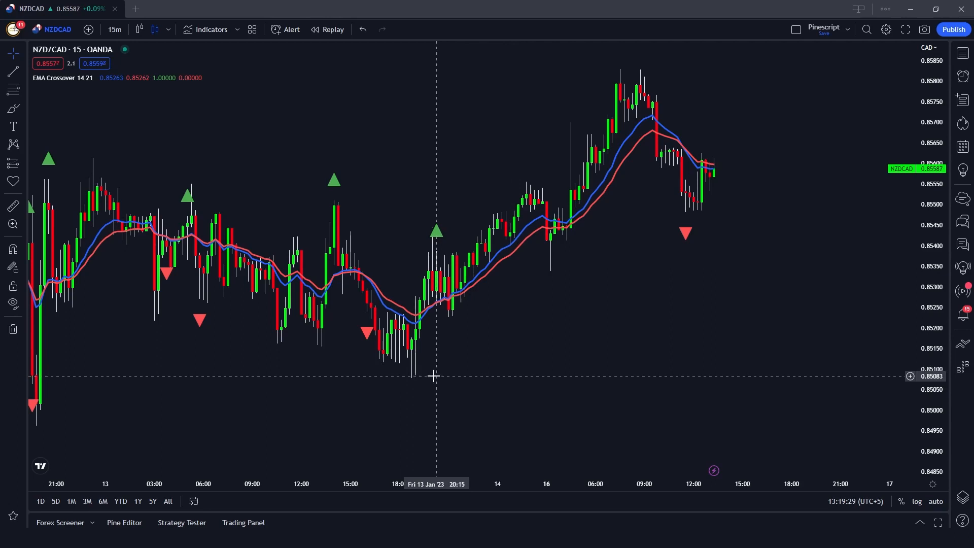